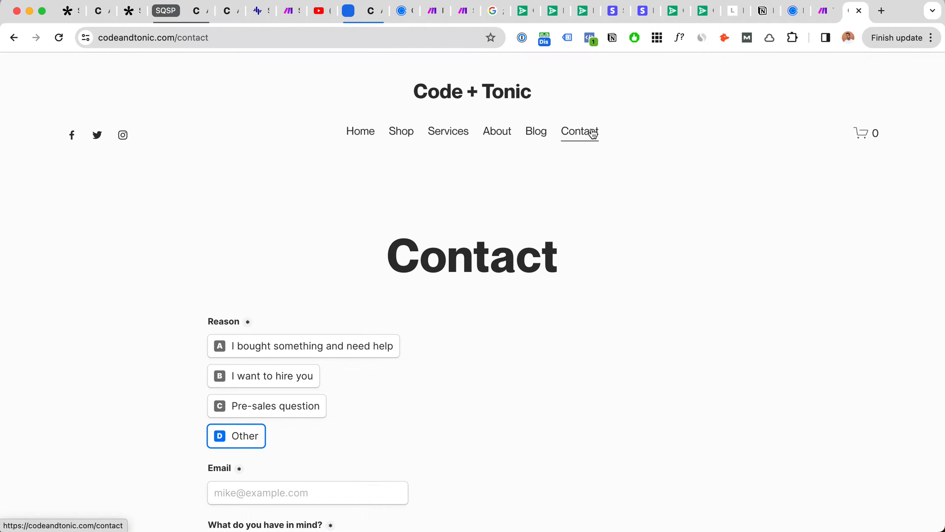
mouse_move(596, 134)
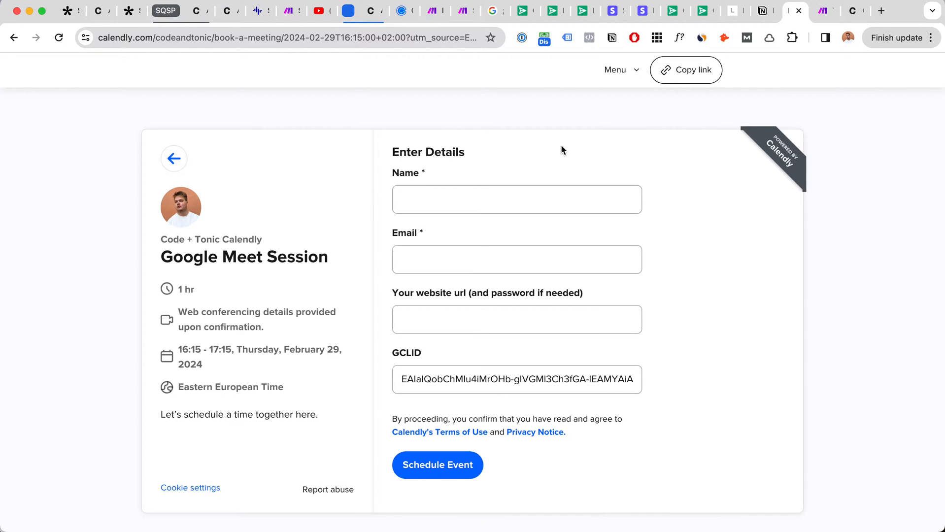
Open a fresh blank browser tab after viewing the prefilled booking form
left_click(881, 11)
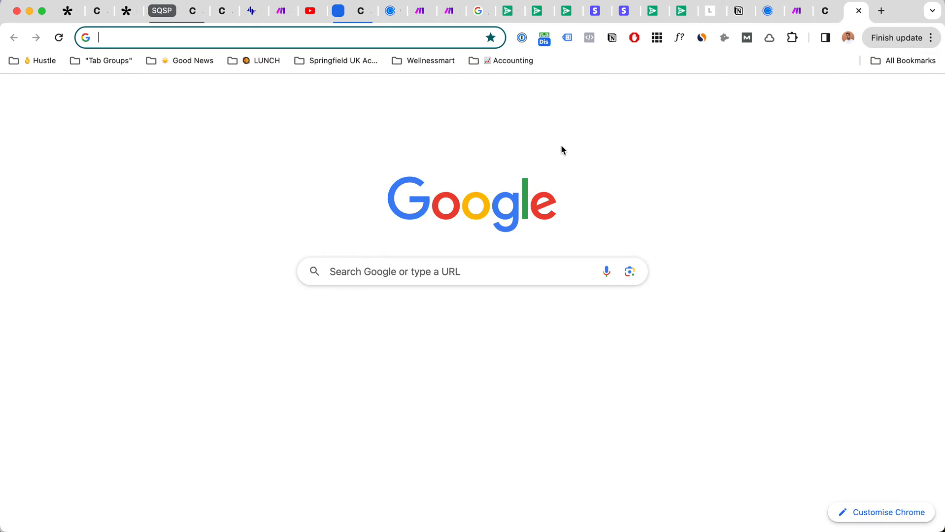
Search Google for 'nike air jordans' to bring up sponsored sneaker shopping results
type("nike air jordans")
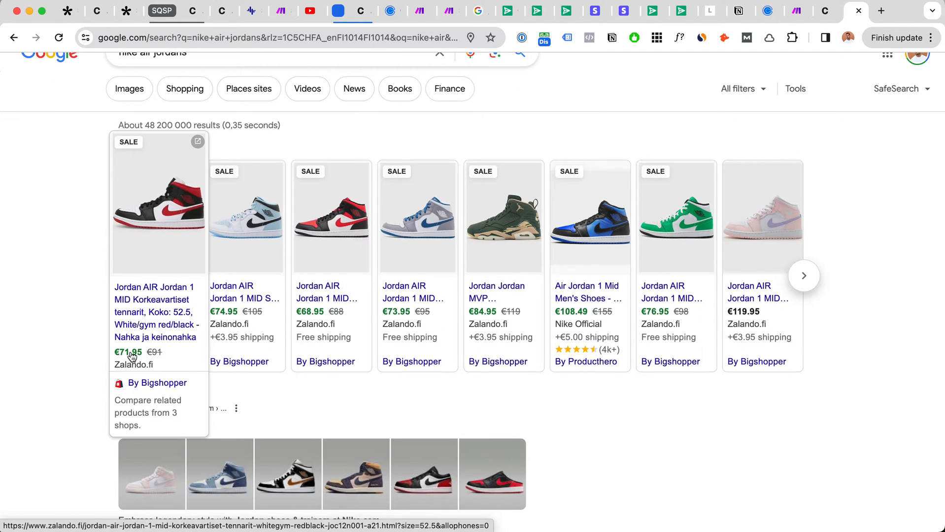
Return to the Calendly Google Meet Session form and highlight its prefilled GCLID value
left_click(768, 10)
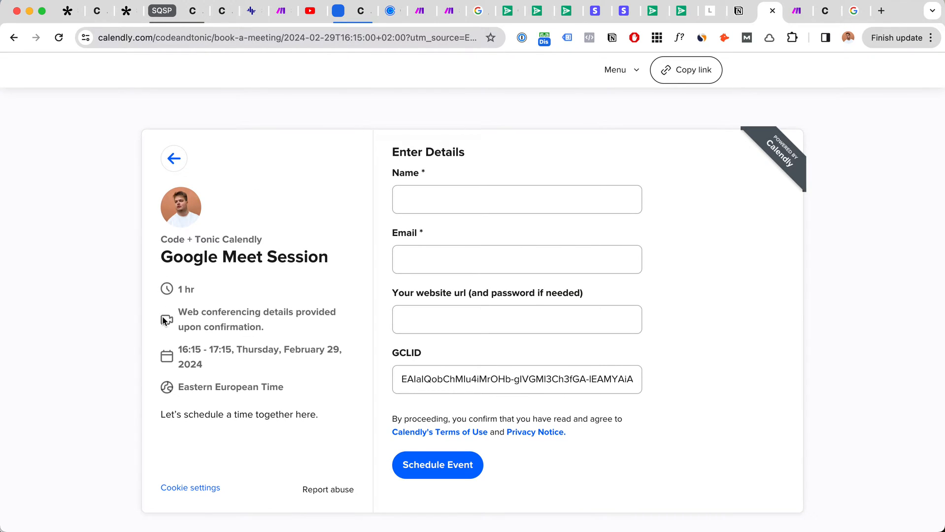
mouse_move(203, 286)
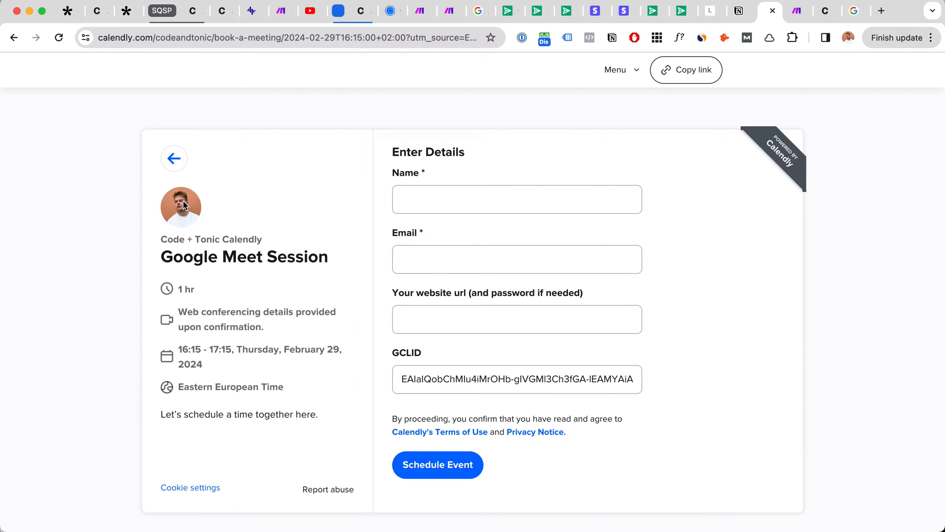
left_click_drag(178, 312, 264, 327)
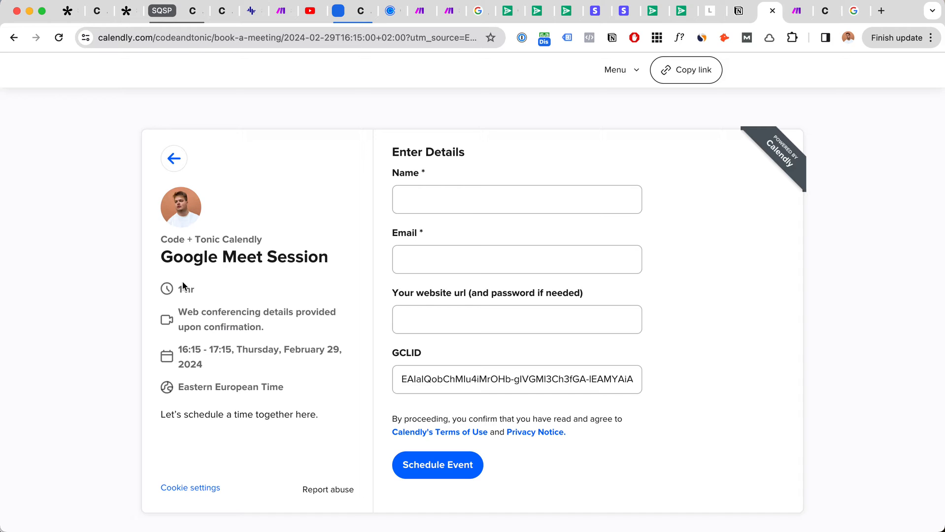
mouse_move(331, 299)
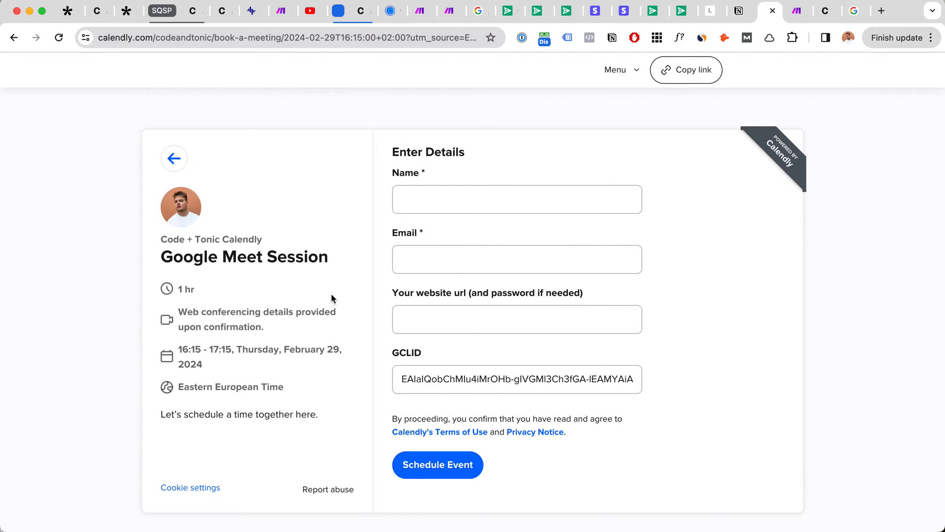
mouse_move(347, 239)
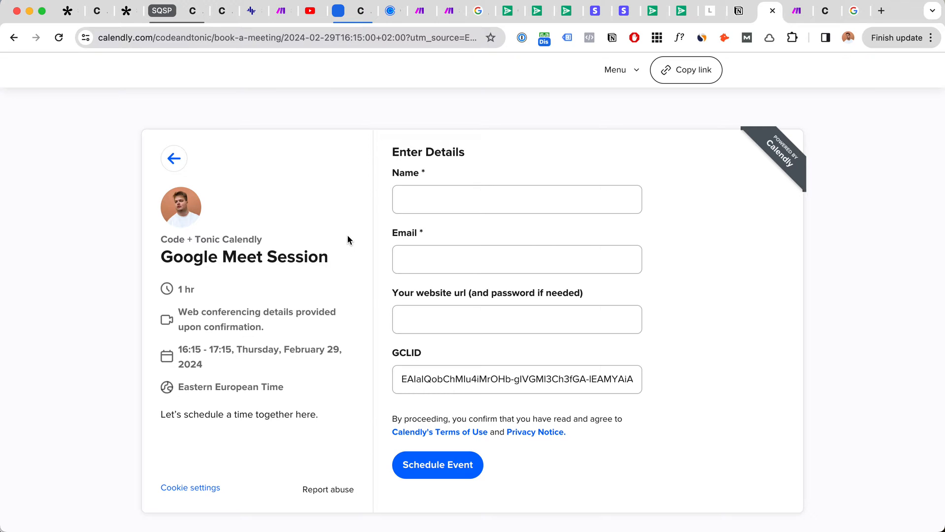
mouse_move(348, 222)
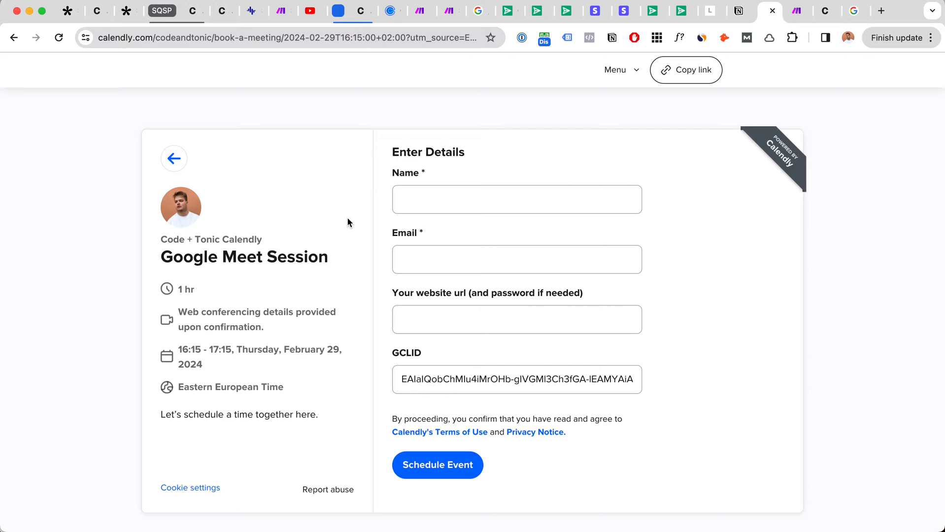
mouse_move(346, 232)
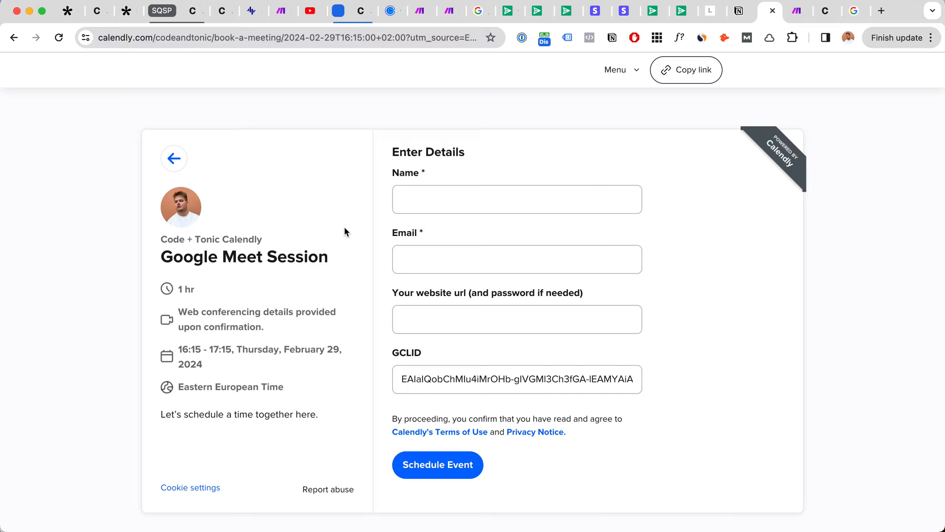
mouse_move(315, 302)
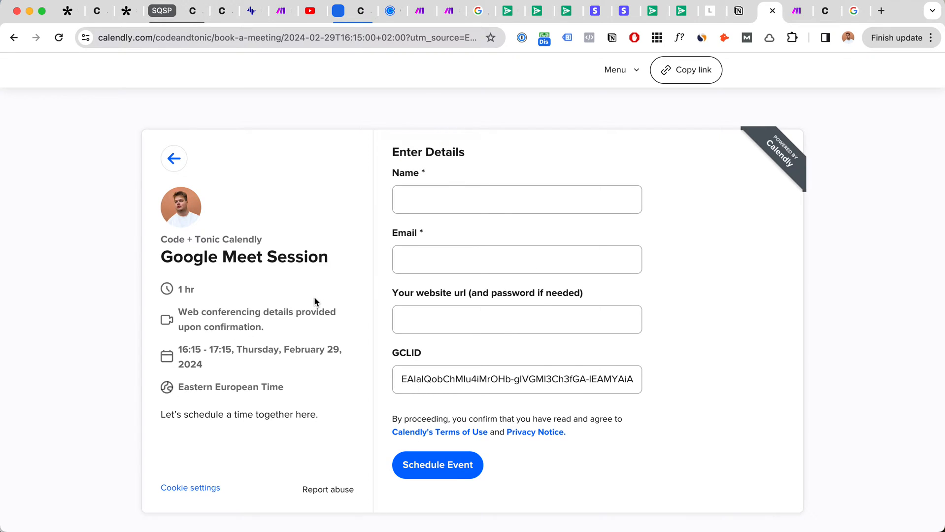
mouse_move(8, 426)
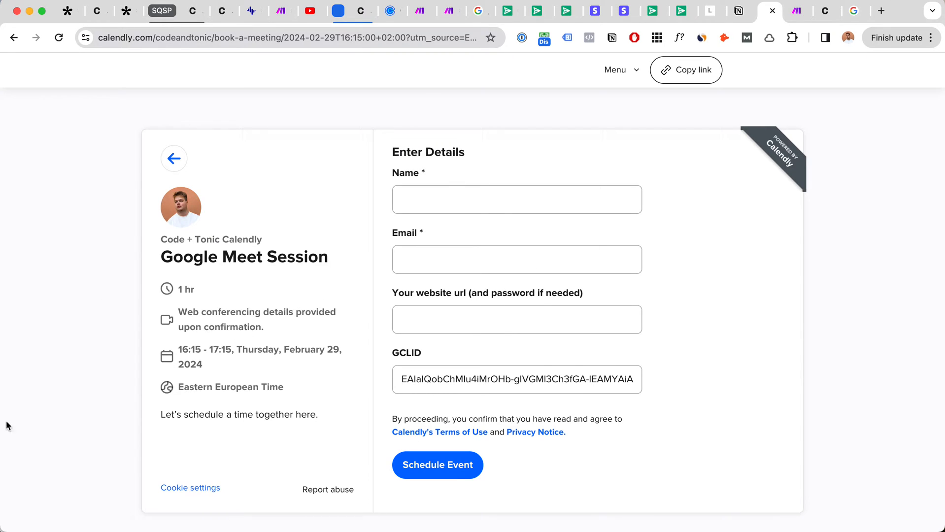
mouse_move(168, 348)
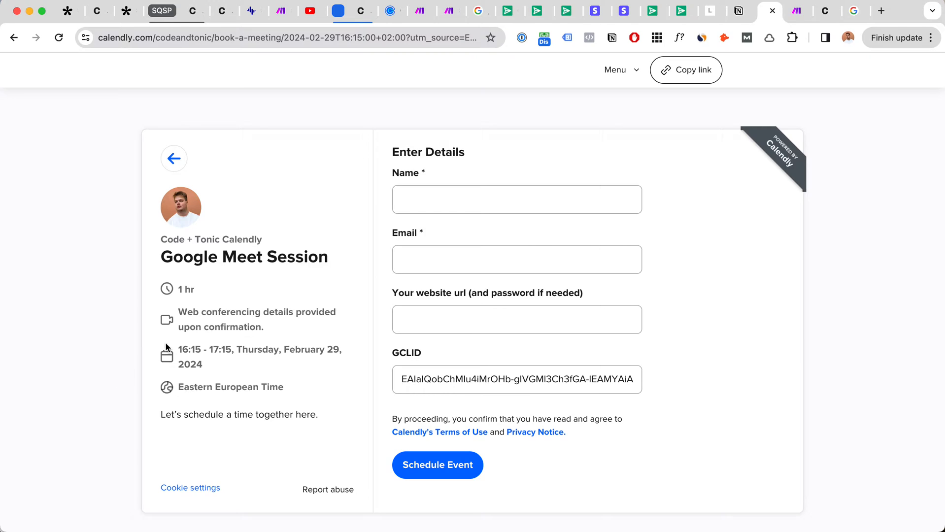
mouse_move(148, 330)
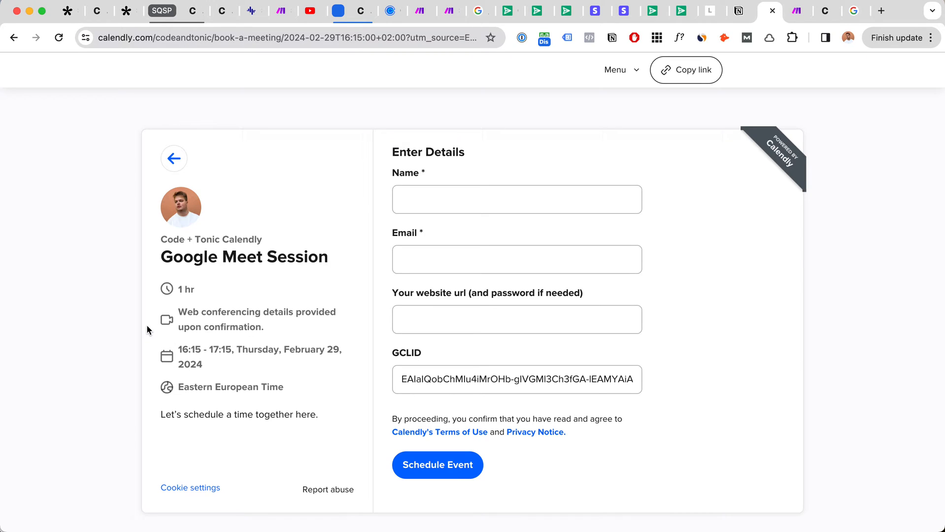
mouse_move(221, 345)
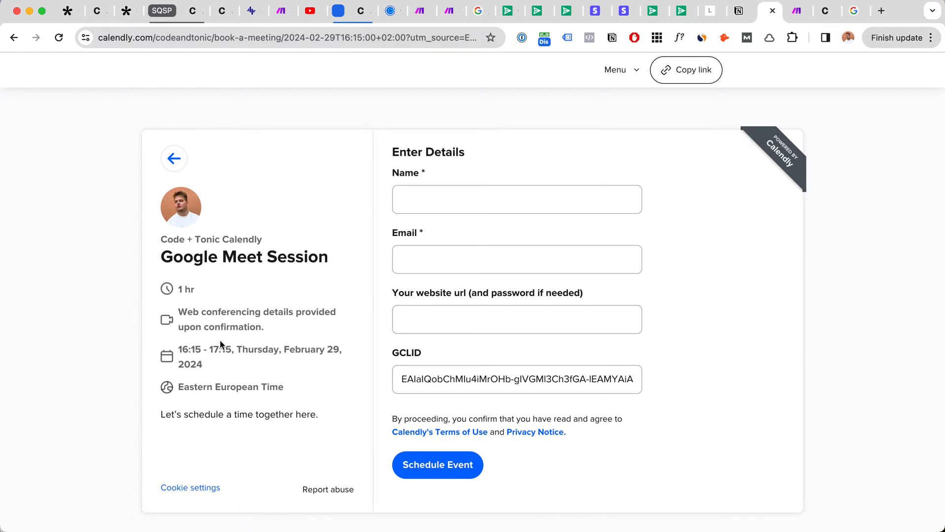
mouse_move(305, 218)
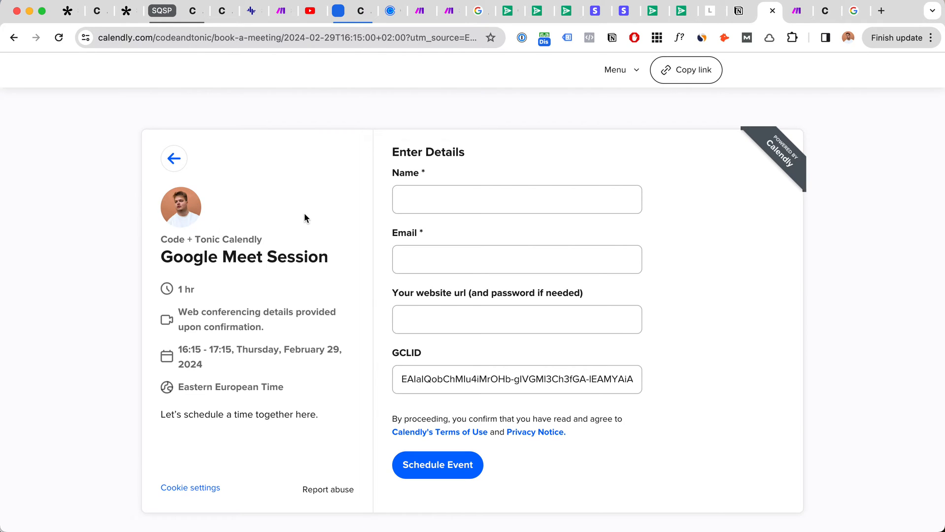
Open the first Zalando Jordan sneaker ad from the Google shopping results
left_click(787, 11)
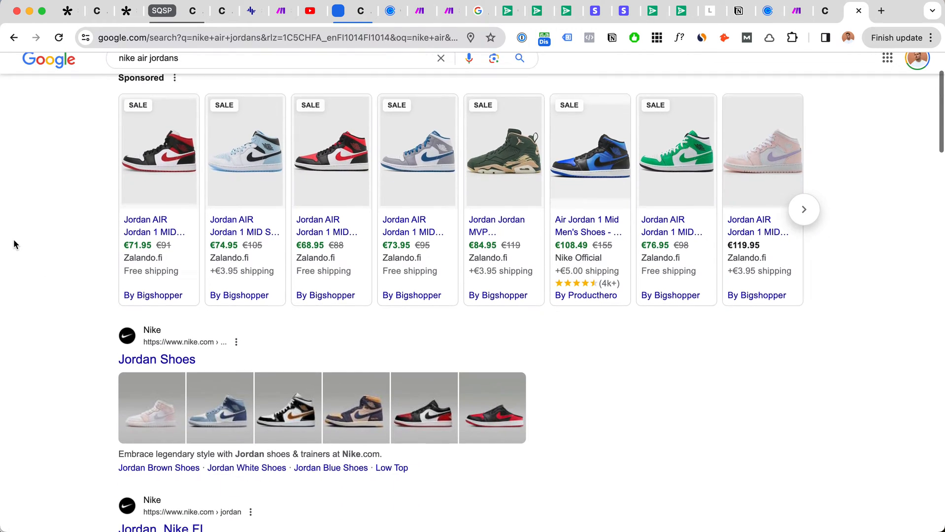
scroll("down", 3)
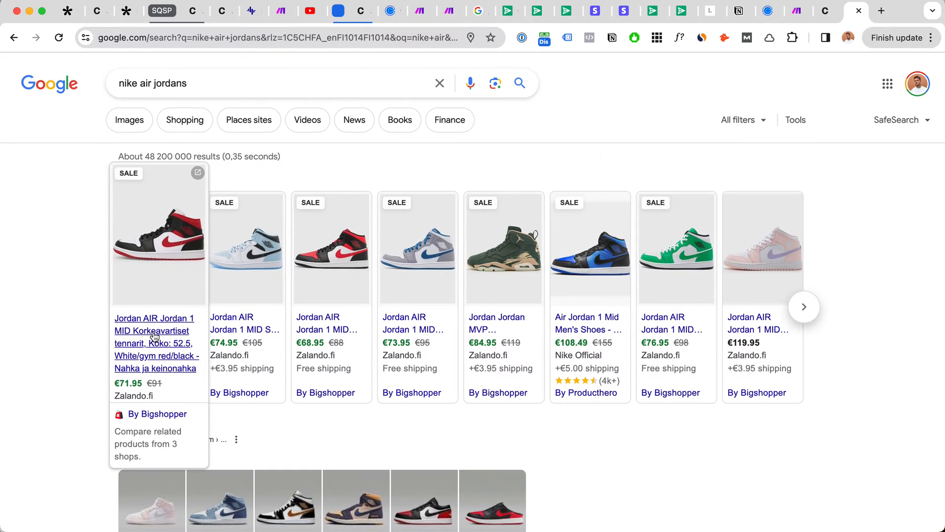
left_click(153, 330)
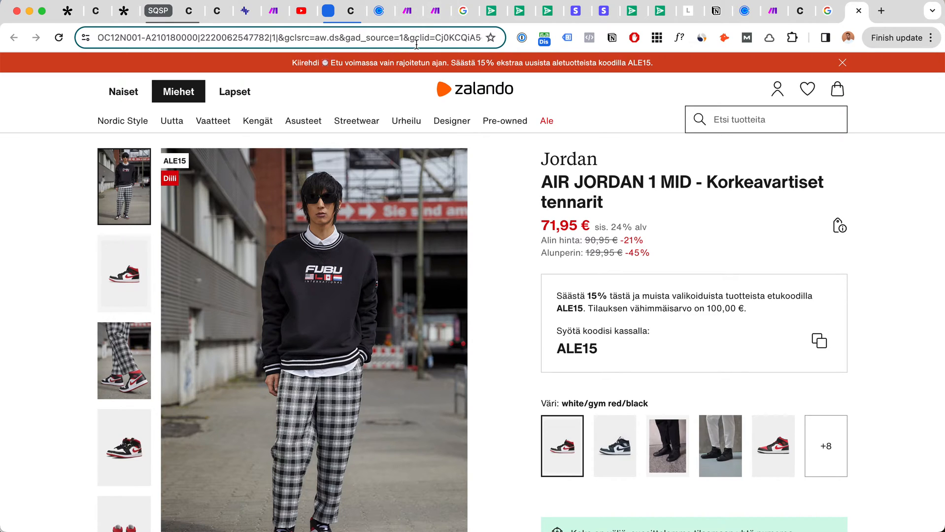
Reveal the Air Jordan 1 Mid page address and locate its gclid parameter
left_click(412, 37)
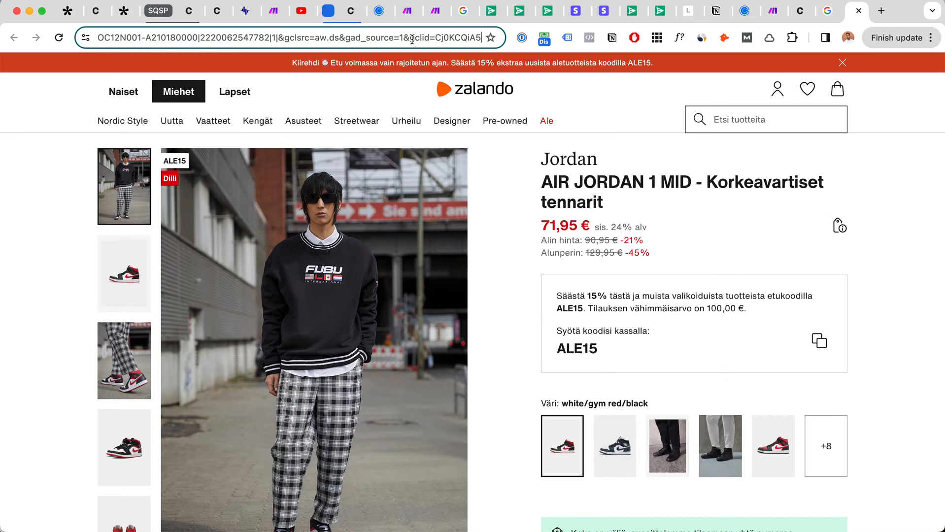
left_click(295, 37)
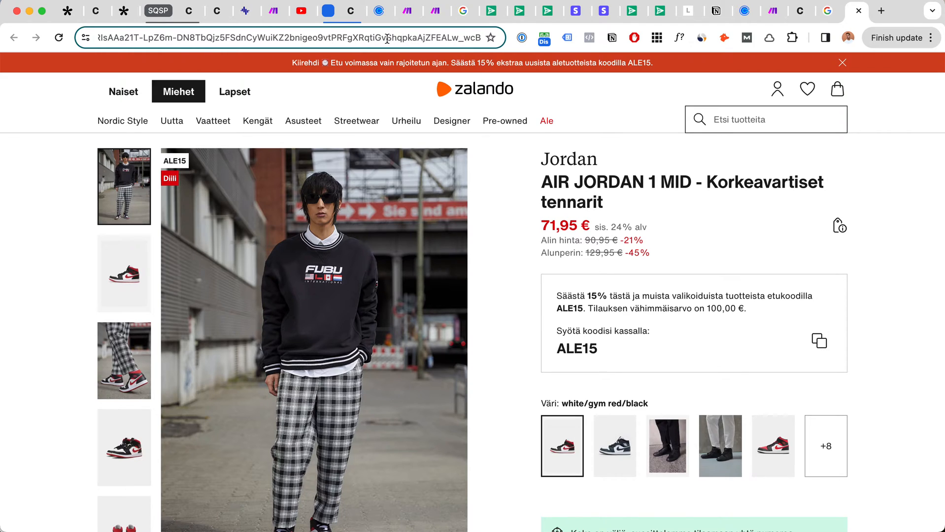
mouse_move(408, 71)
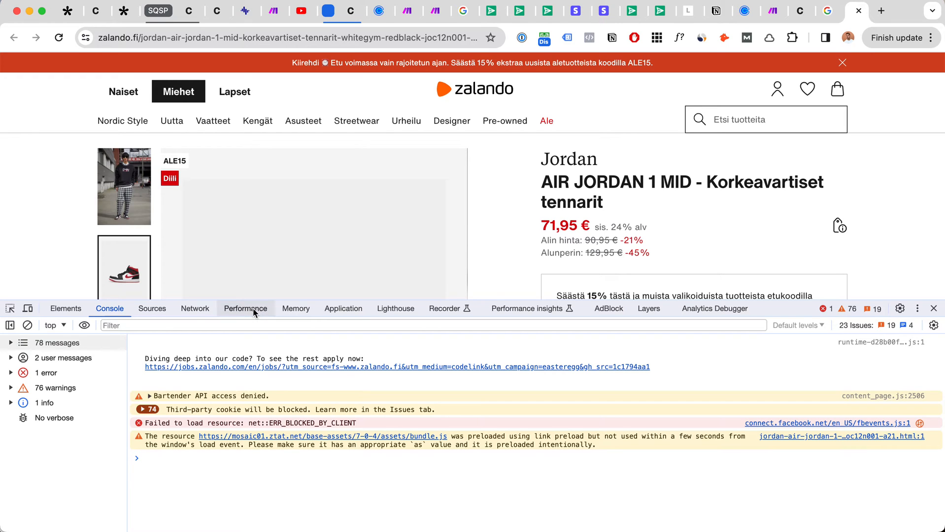
left_click(343, 308)
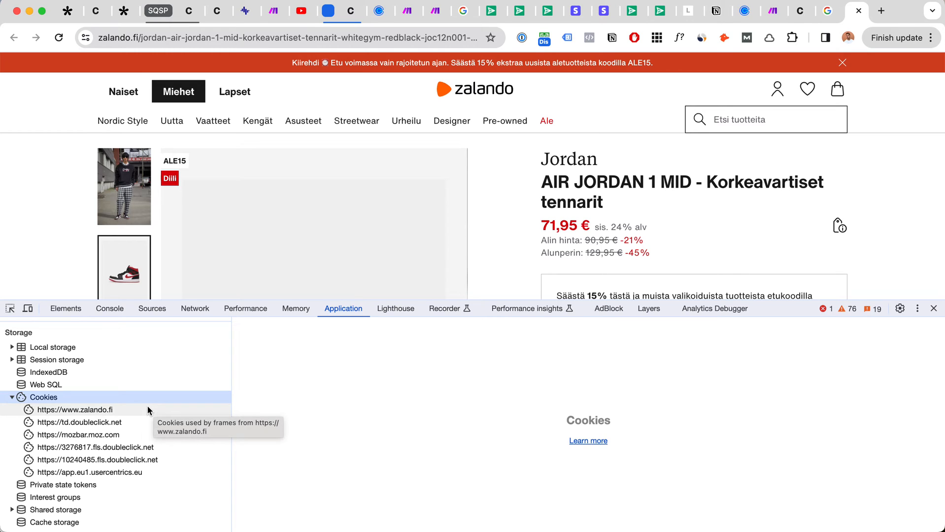
left_click(74, 411)
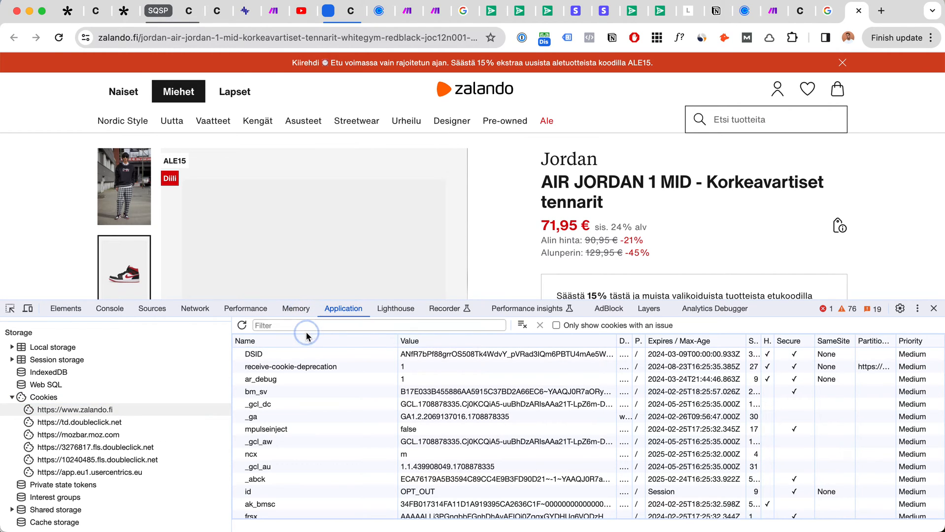
type("aw")
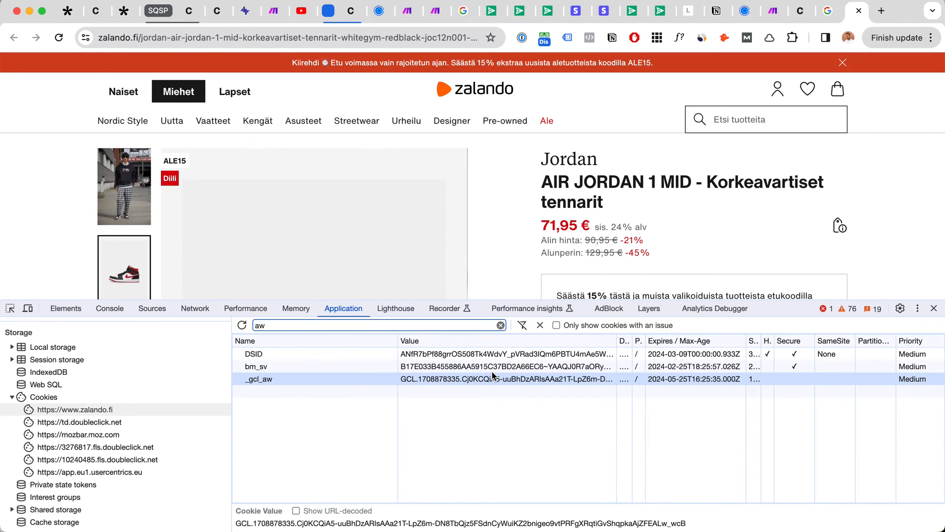
mouse_move(498, 379)
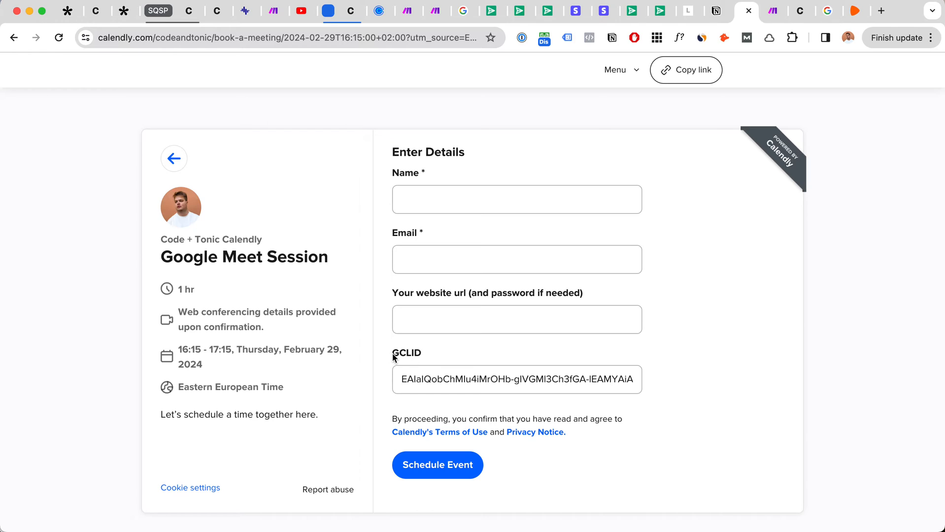
mouse_move(432, 243)
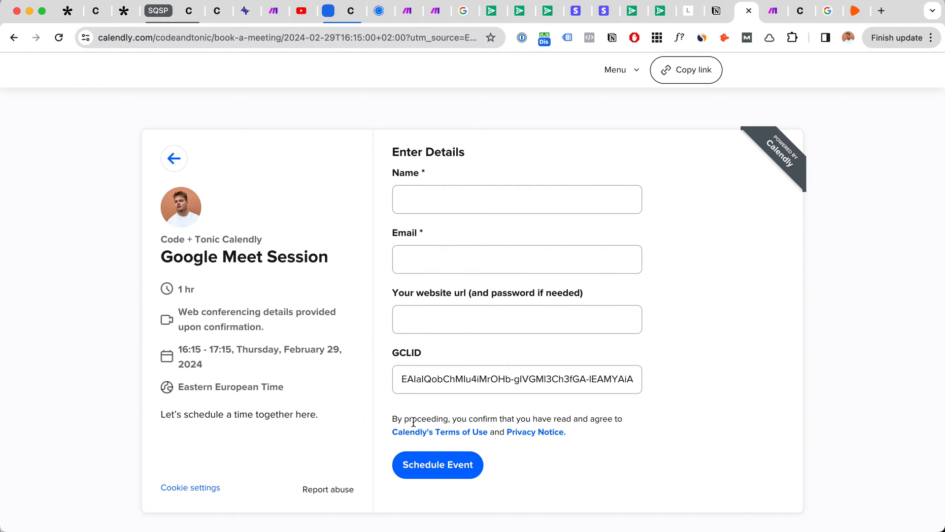
mouse_move(436, 385)
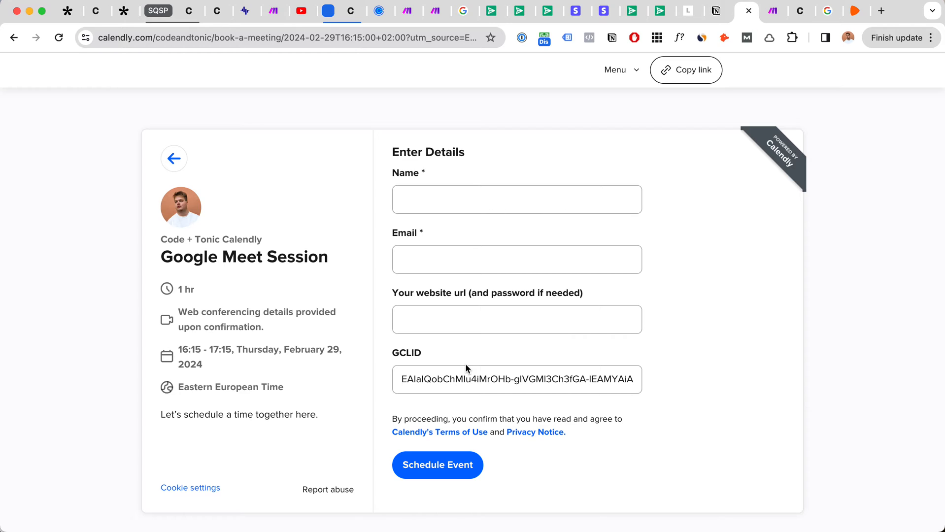
mouse_move(596, 417)
type("opacity: ;")
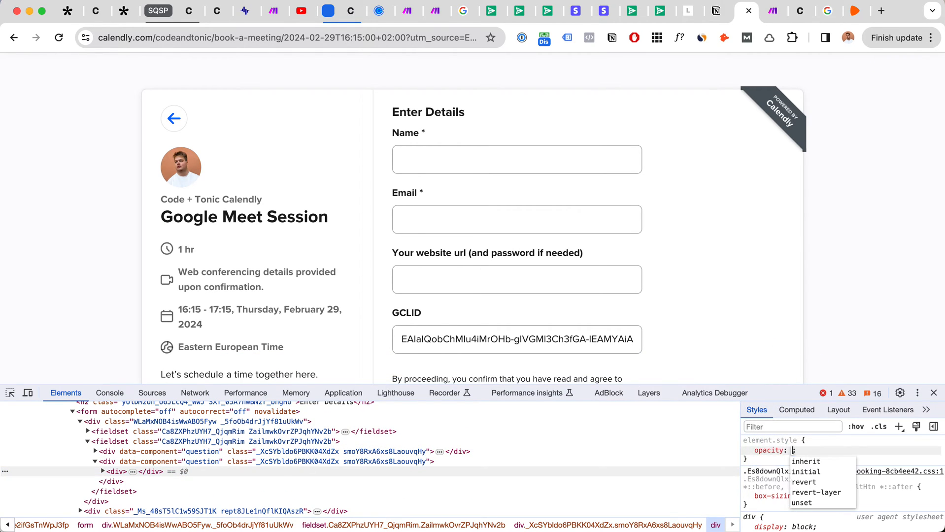
Inspect the prefilled GCLID value, then move to the address bar to trim the booking link
type("0.1")
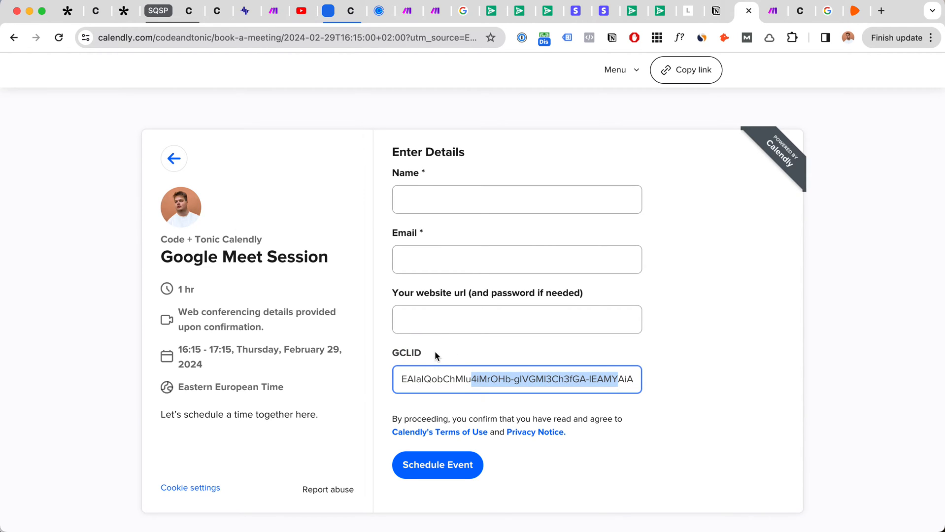
left_click(427, 380)
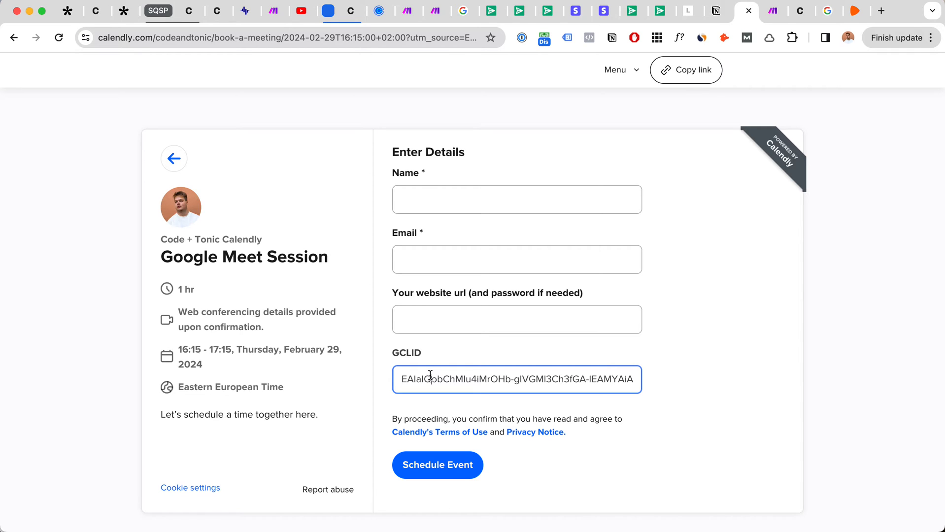
left_click(290, 37)
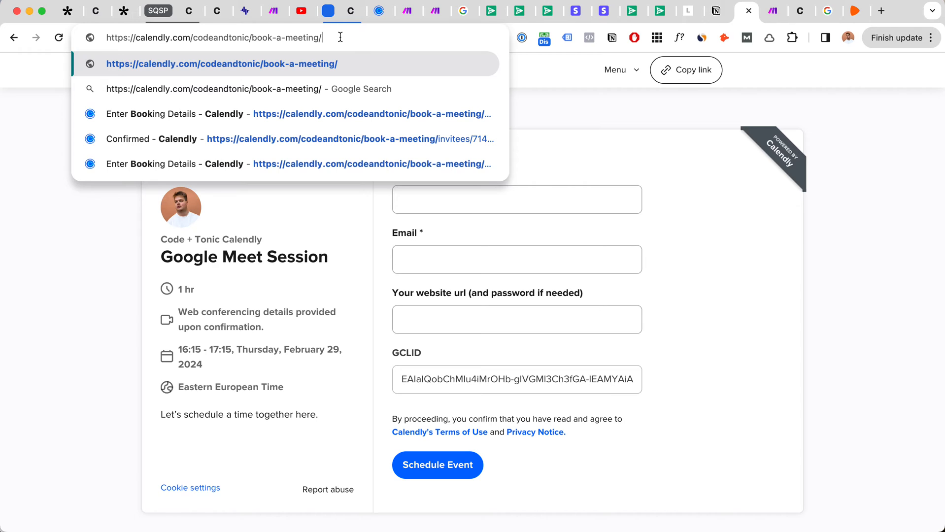
mouse_move(353, 44)
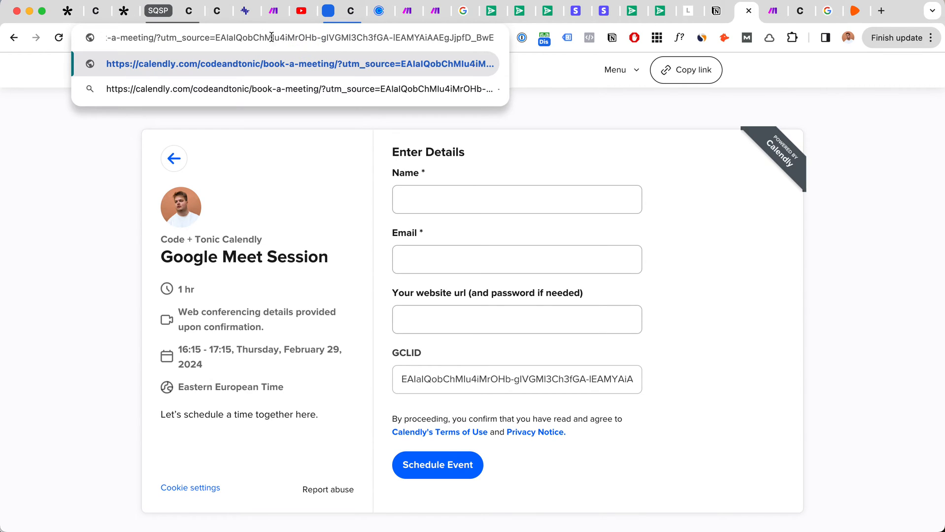
Load the book-a-meeting page with the click ID as its utm_source parameter
double_click(226, 38)
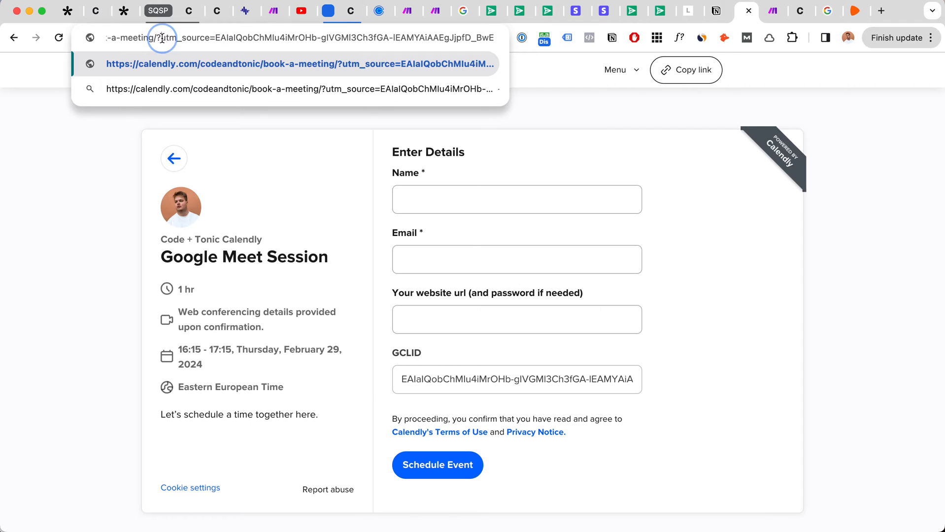
double_click(162, 38)
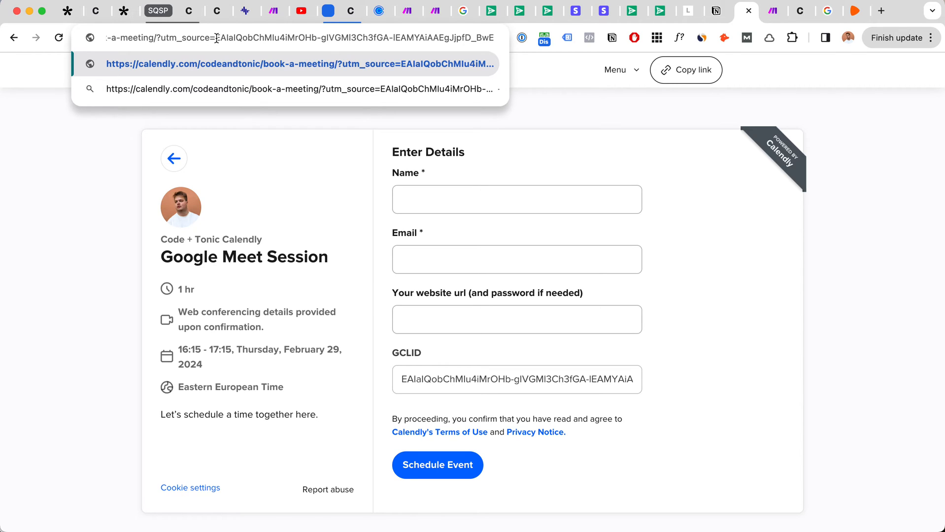
double_click(234, 38)
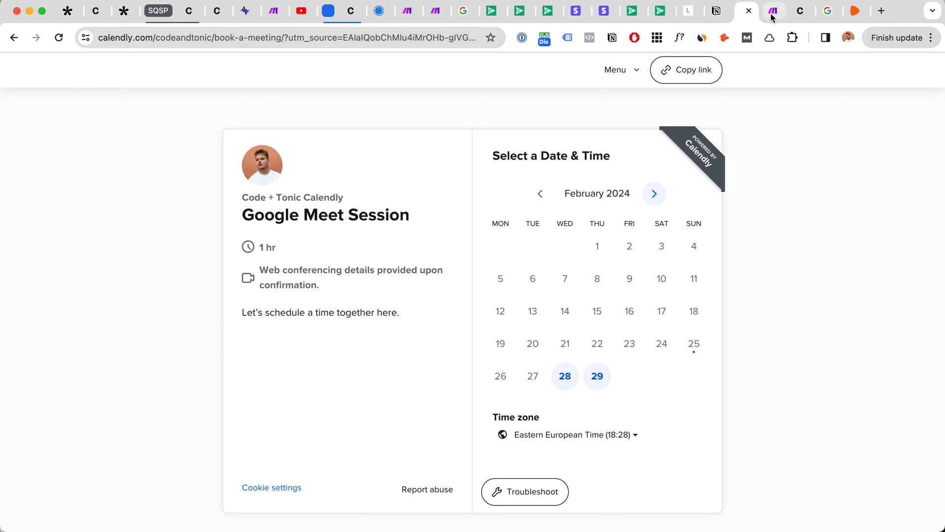
Switch to the Make.com scenario, then return to the Calendly calendar
left_click(744, 10)
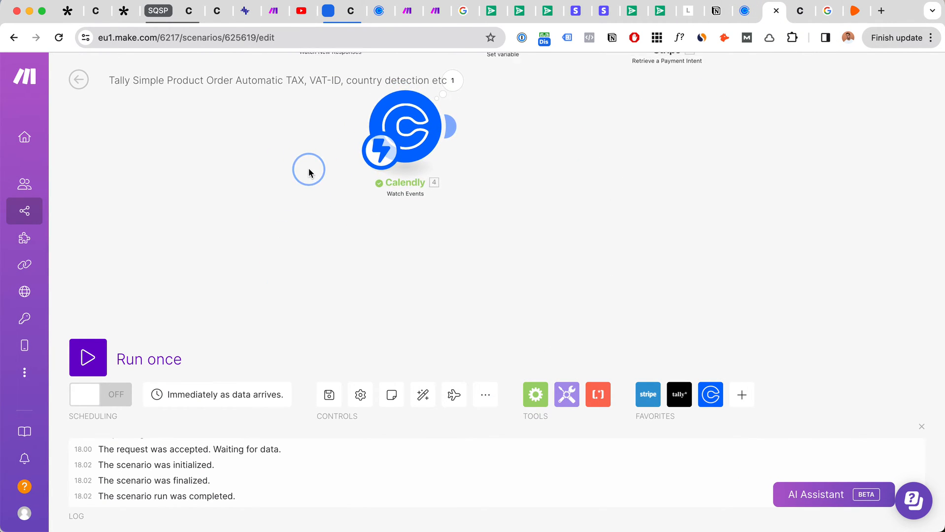
left_click(88, 358)
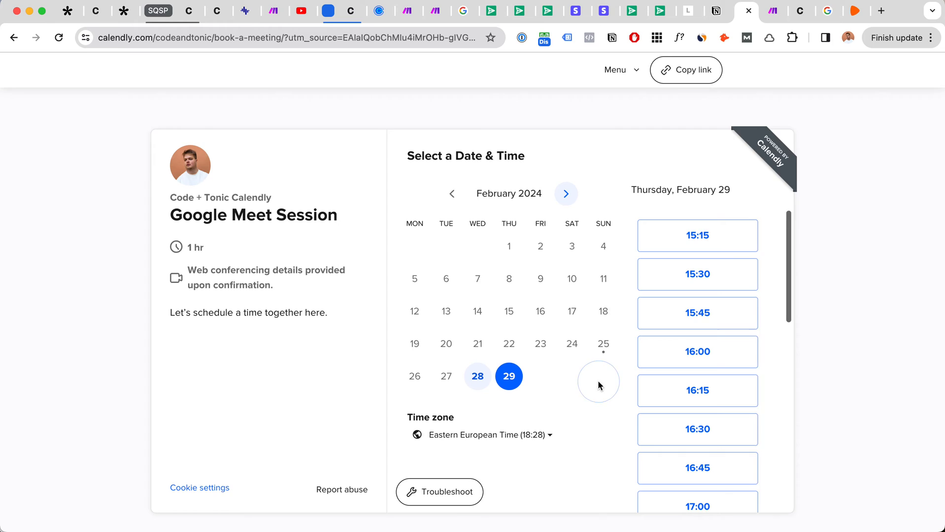
Book the 15:45 February 29 slot and fill in test details, leaving GCLID empty
left_click(697, 313)
type(";ms")
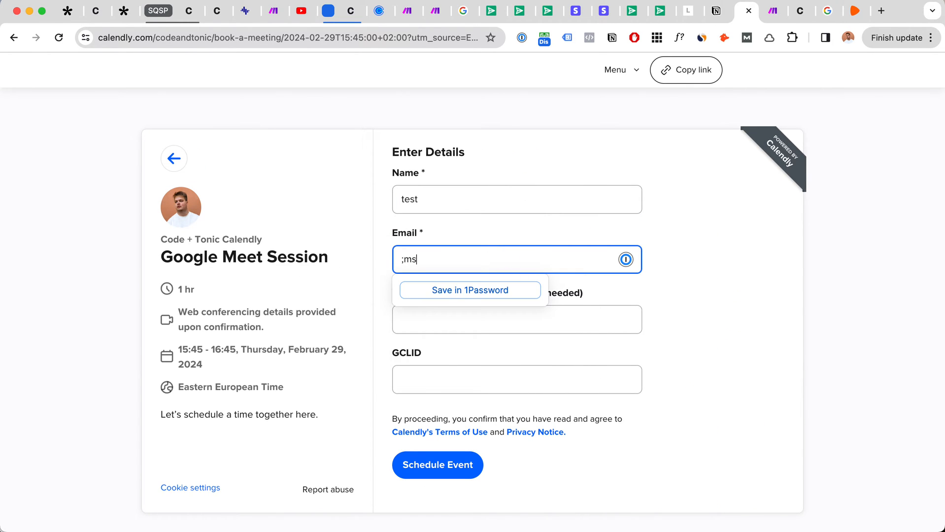
left_click(516, 380)
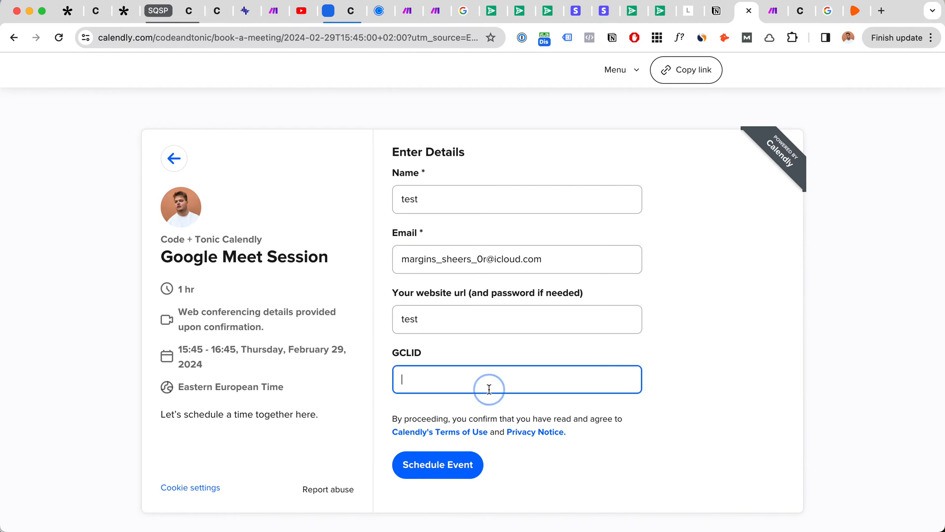
left_click(437, 465)
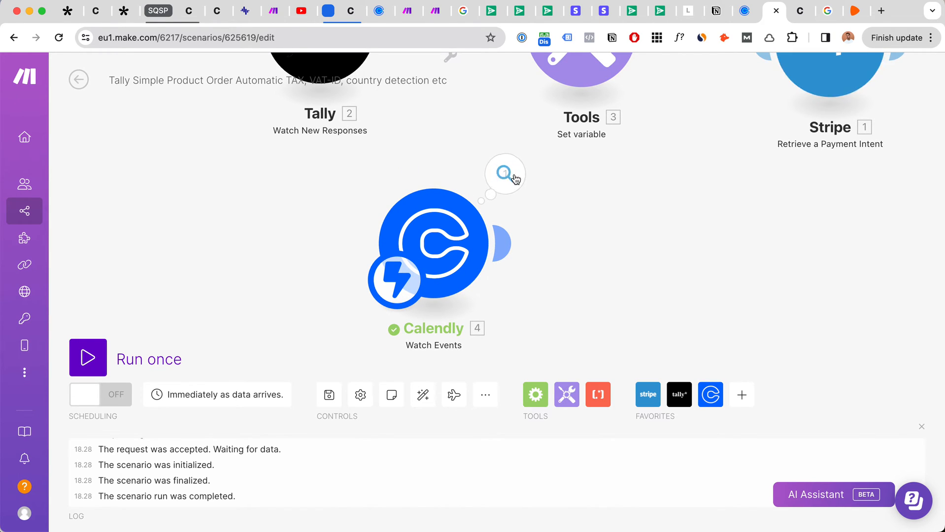
Open the Calendly Watch Events output and expand its Tracking collection
left_click(503, 173)
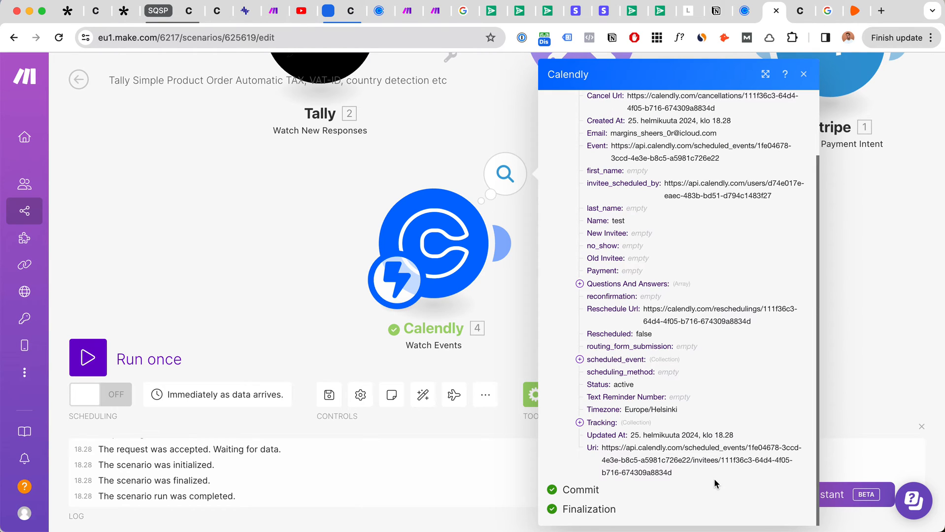
left_click(580, 422)
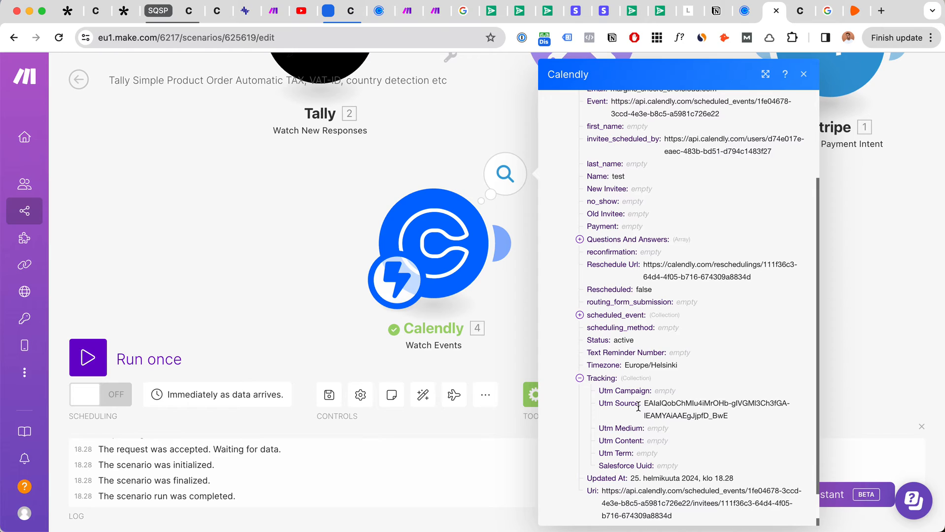
mouse_move(621, 404)
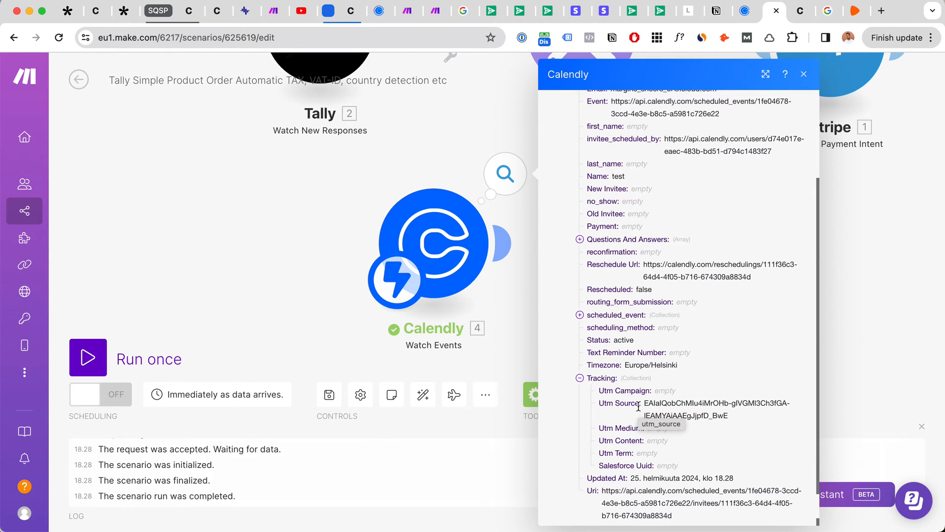
mouse_move(600, 456)
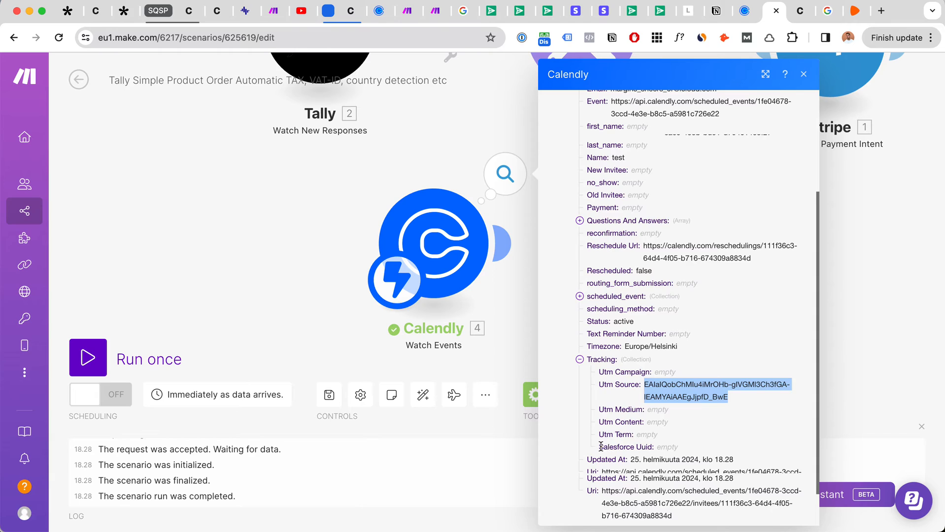
Select the click ID recorded as the Tracking Utm Source value
double_click(625, 446)
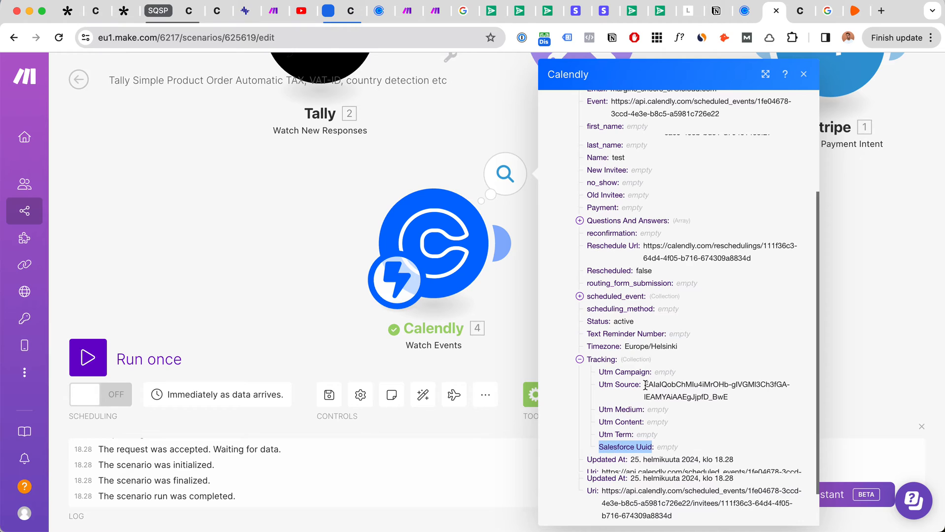
left_click_drag(643, 384, 728, 396)
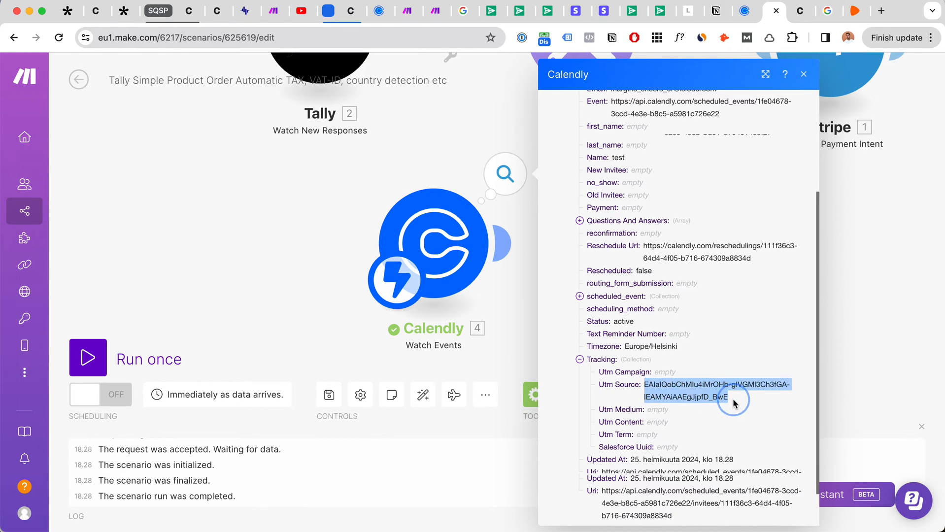
mouse_move(735, 395)
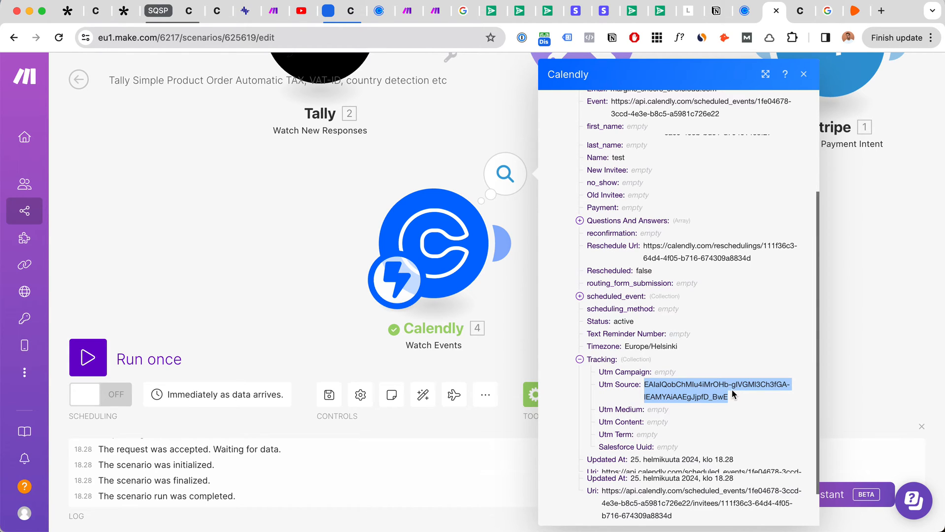
scroll("down", 3)
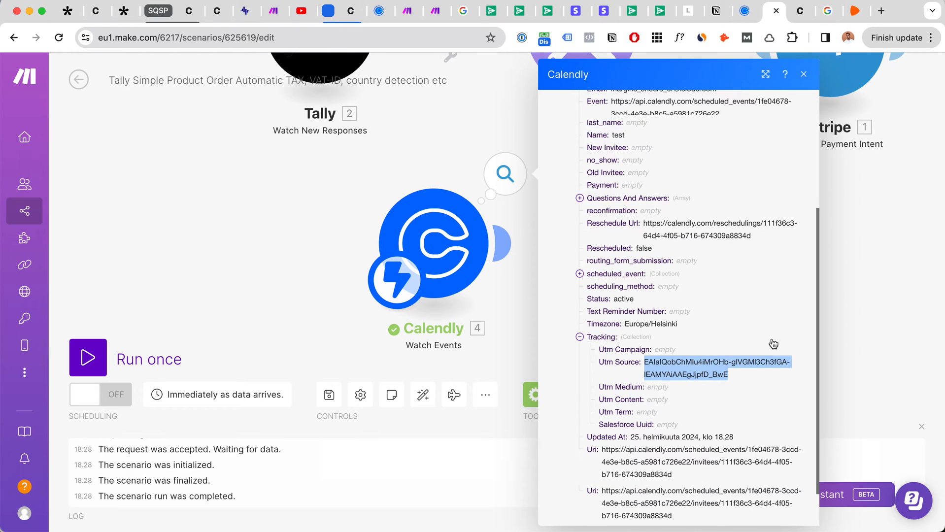
mouse_move(696, 331)
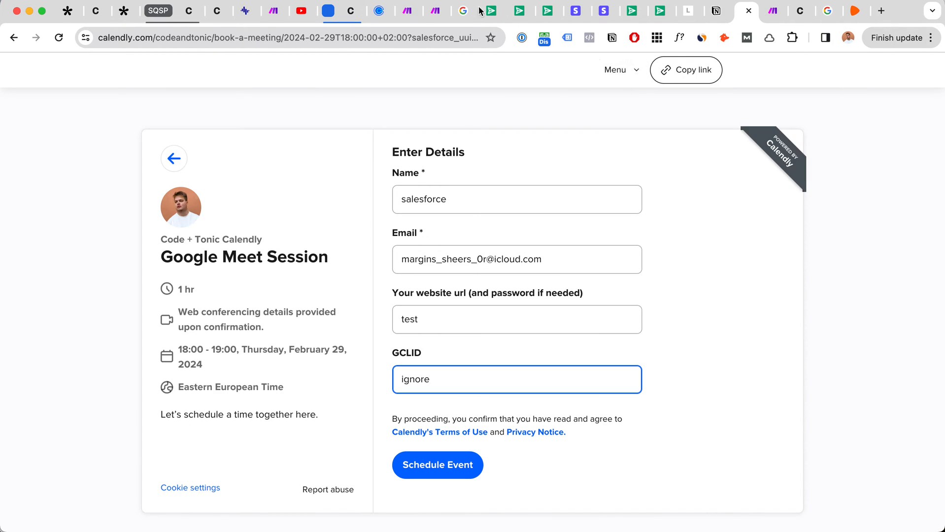
mouse_move(491, 100)
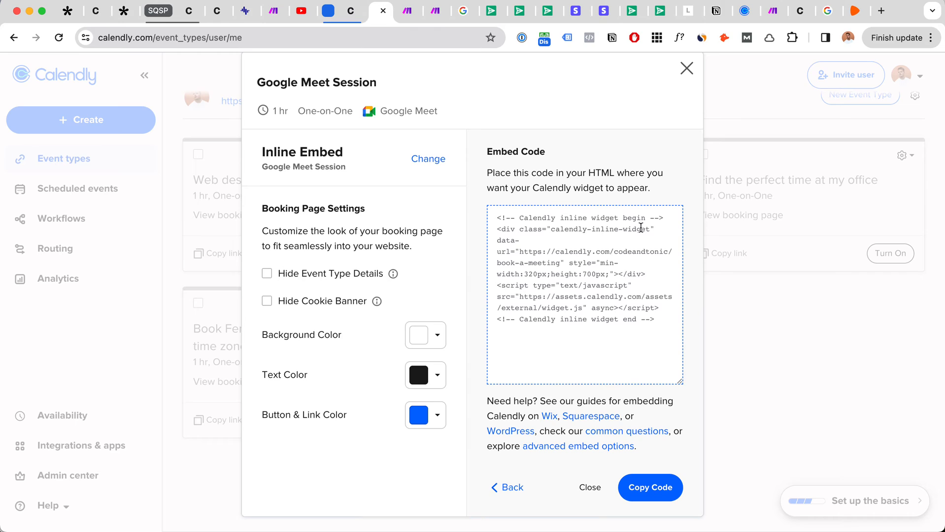
mouse_move(500, 214)
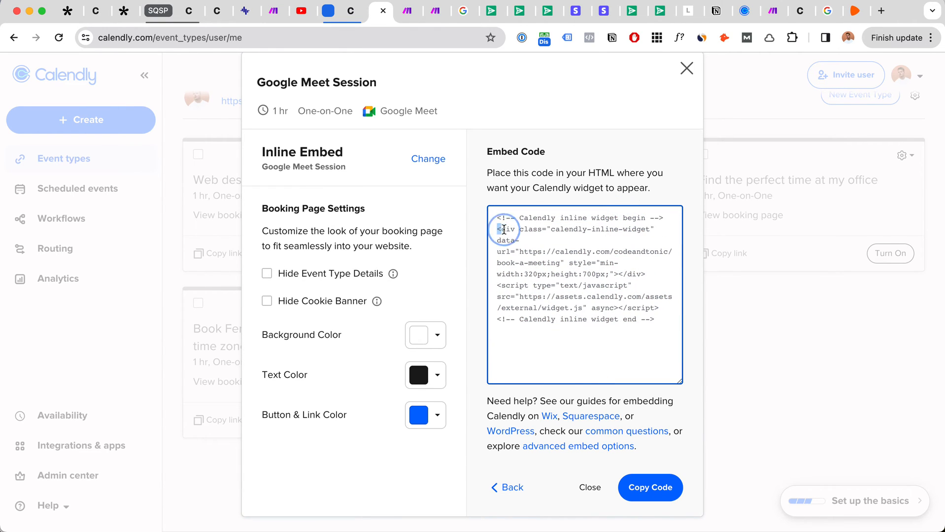
left_click_drag(503, 229, 648, 274)
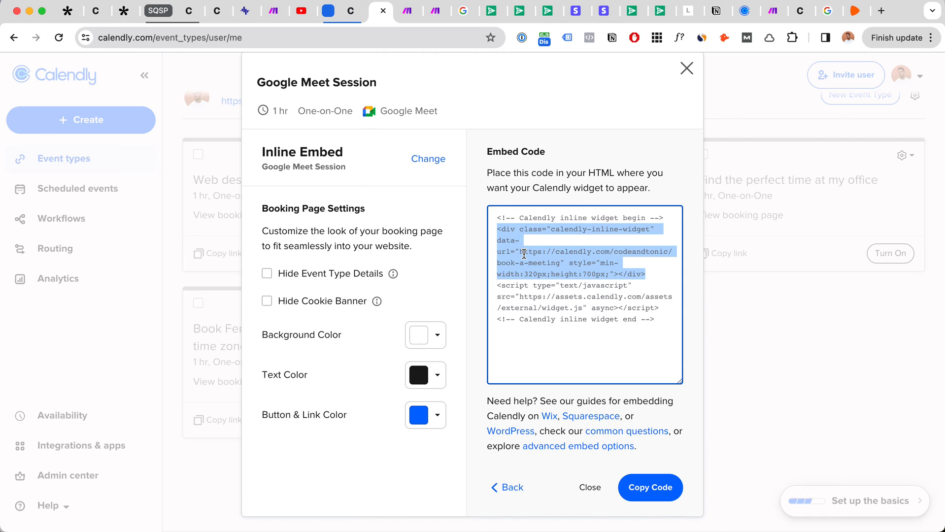
mouse_move(629, 253)
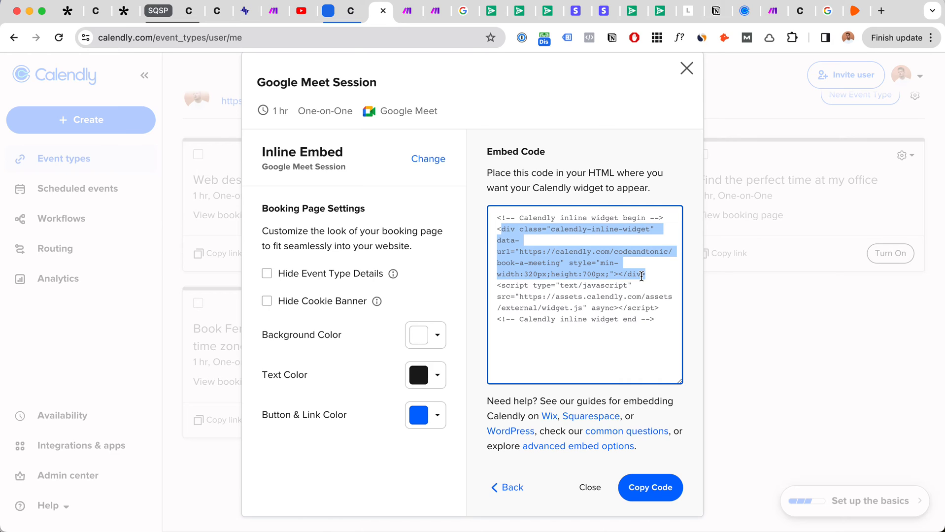
mouse_move(648, 275)
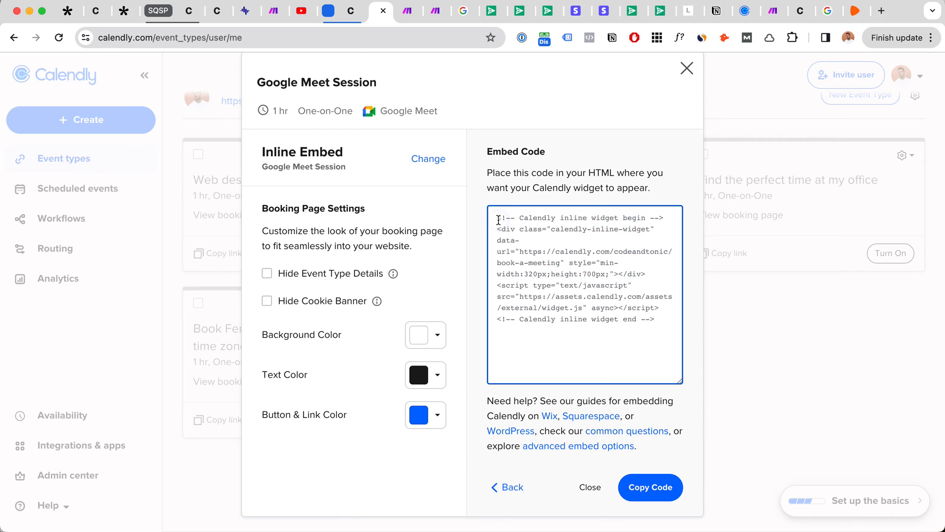
mouse_move(645, 304)
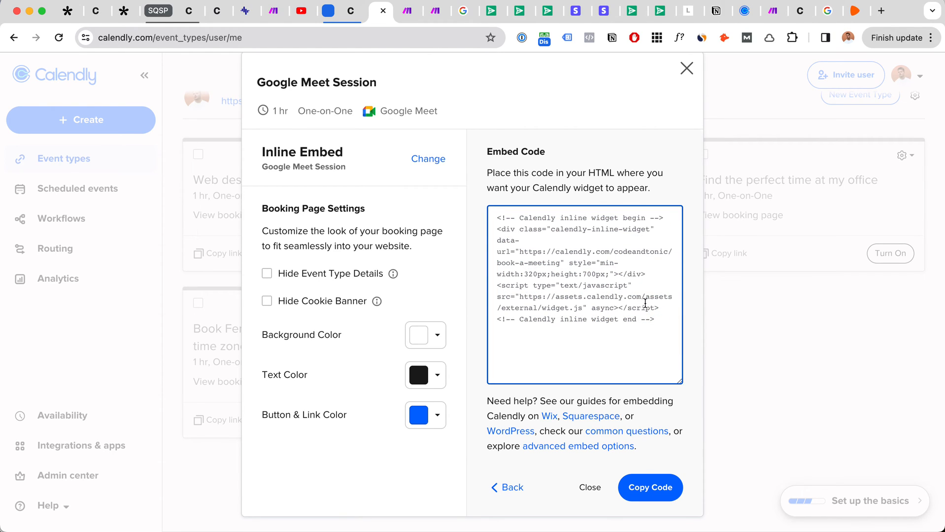
mouse_move(631, 278)
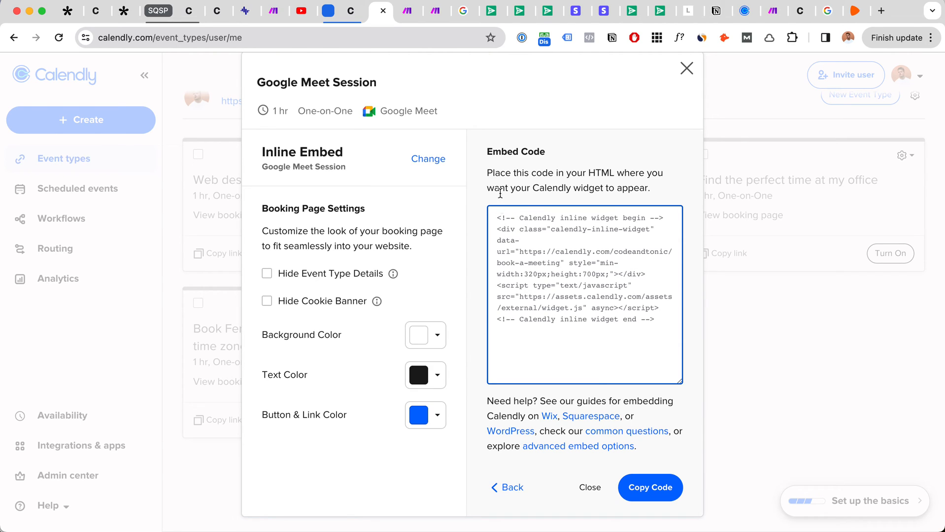
mouse_move(501, 202)
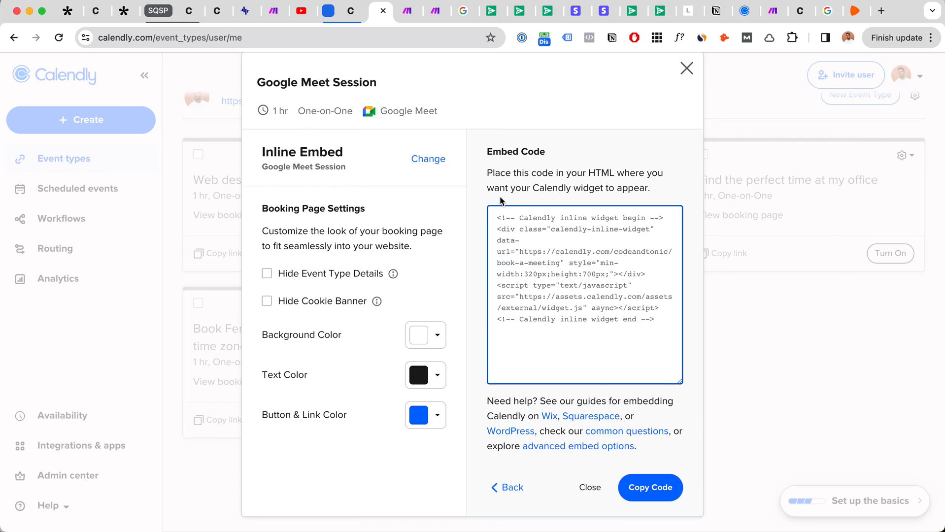
mouse_move(504, 202)
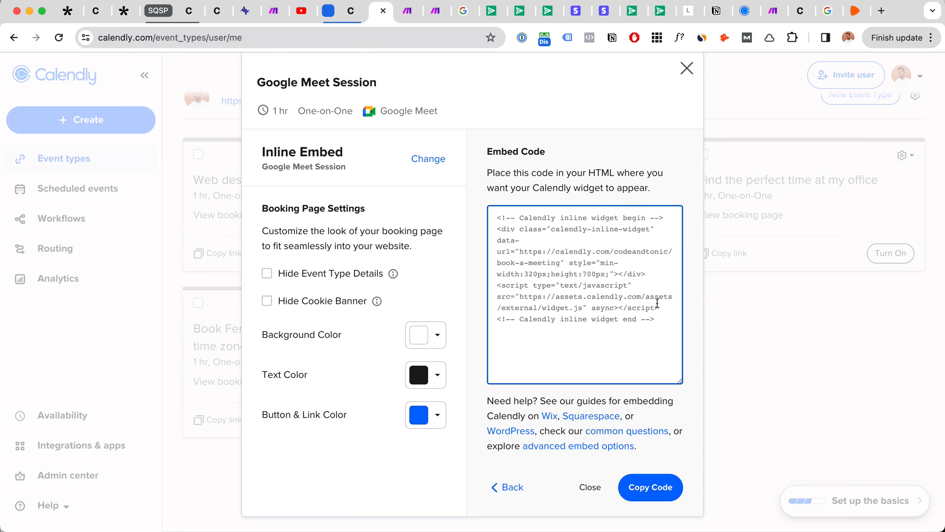
double_click(542, 256)
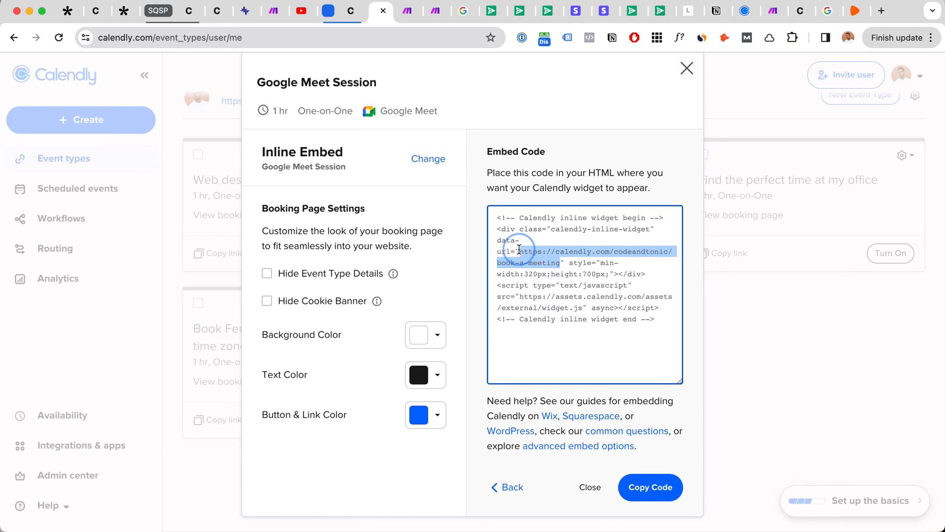
mouse_move(542, 261)
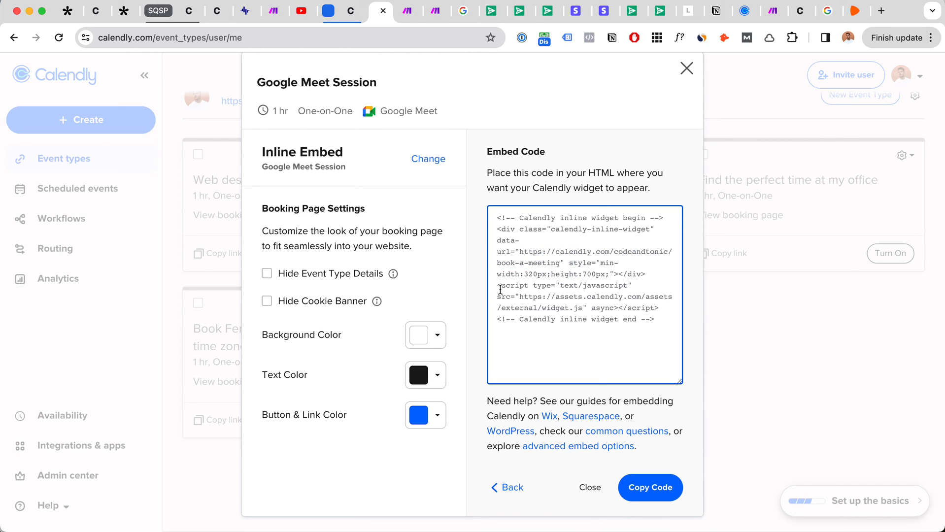
left_click_drag(499, 285, 654, 320)
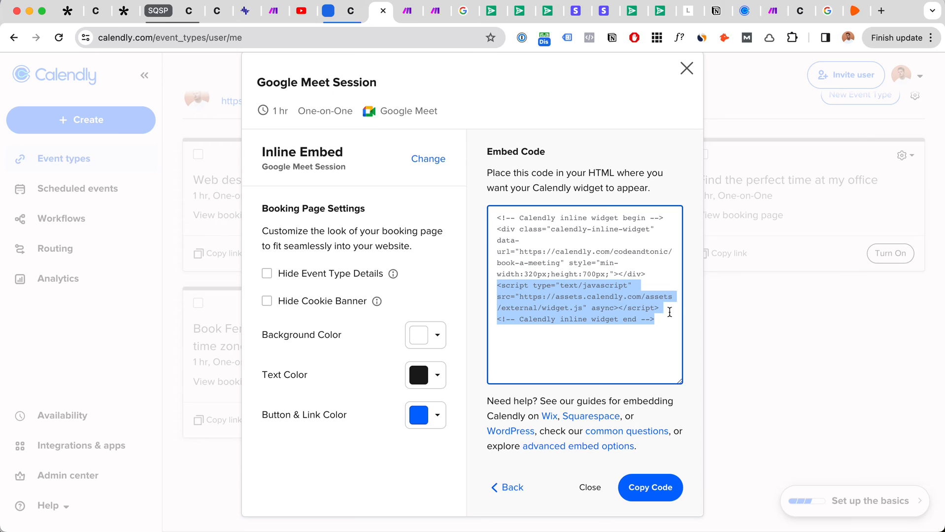
left_click(758, 11)
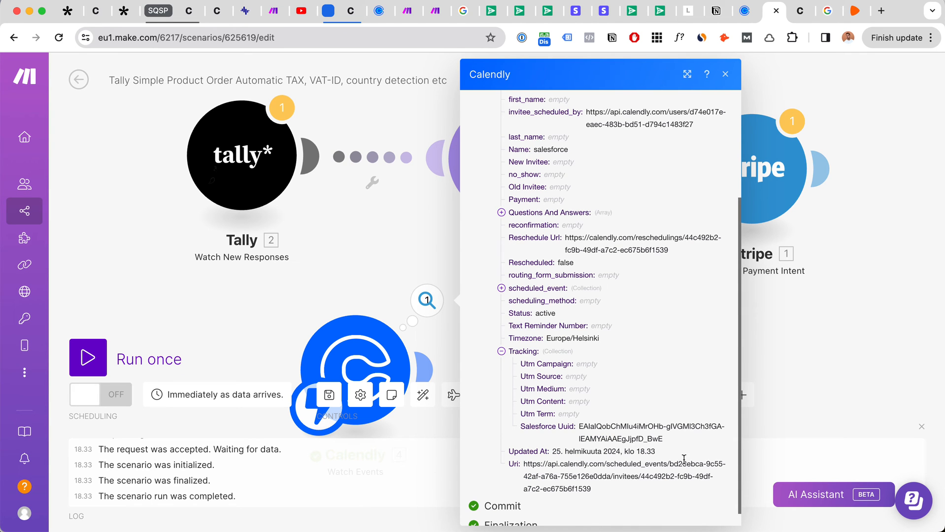
mouse_move(539, 425)
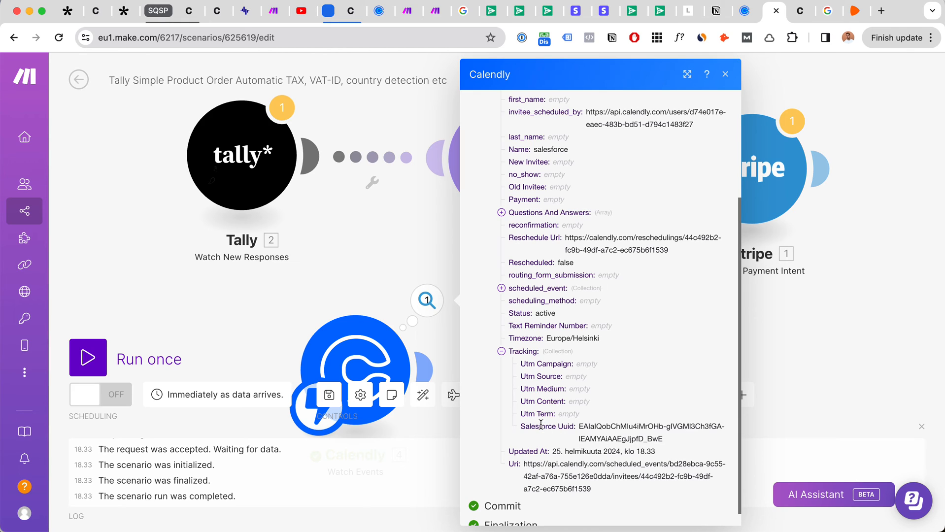
double_click(546, 426)
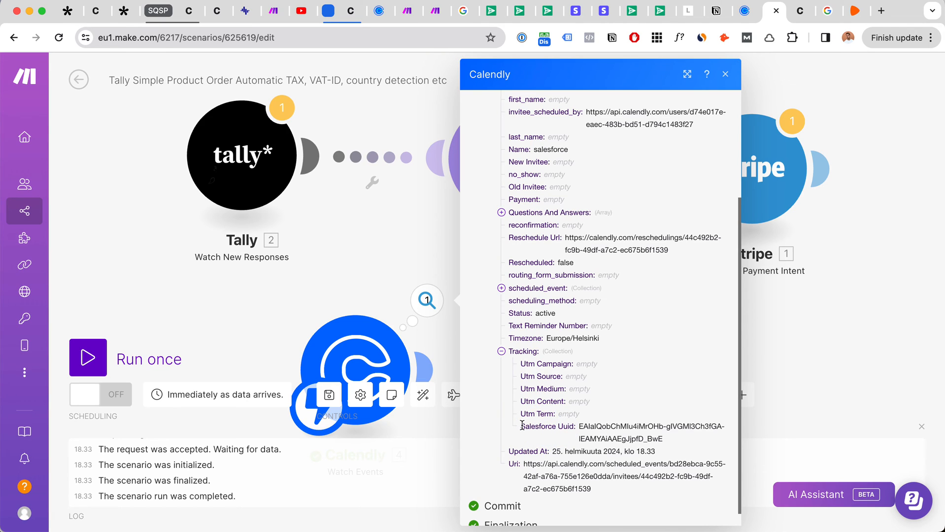
double_click(546, 426)
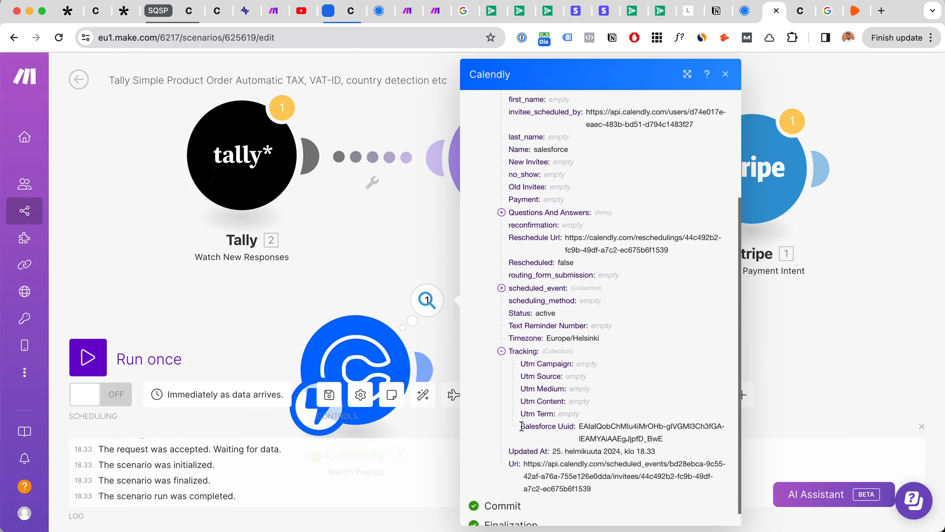
double_click(547, 425)
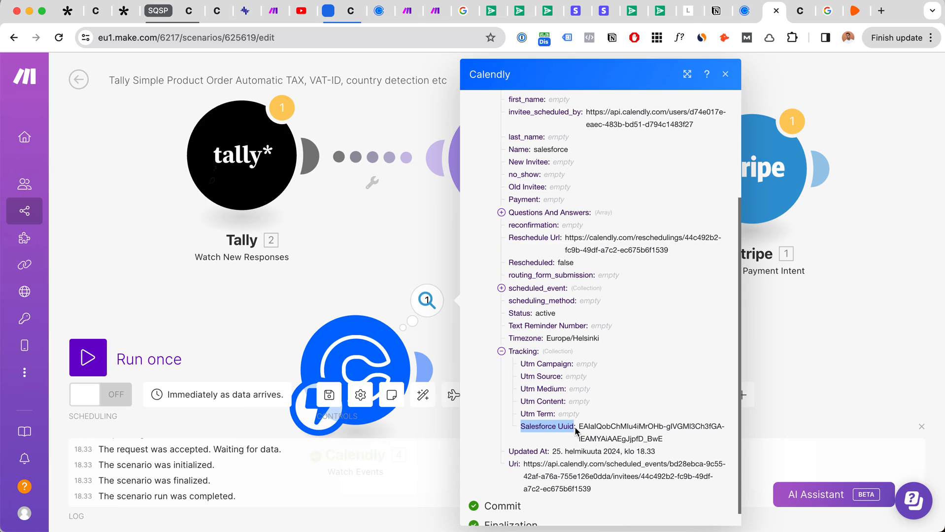
left_click(534, 427)
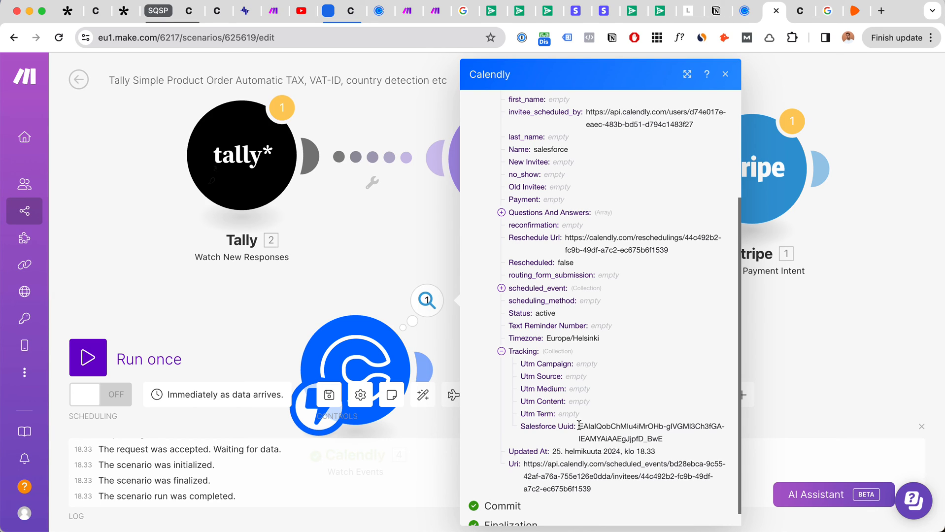
left_click_drag(521, 364, 561, 393)
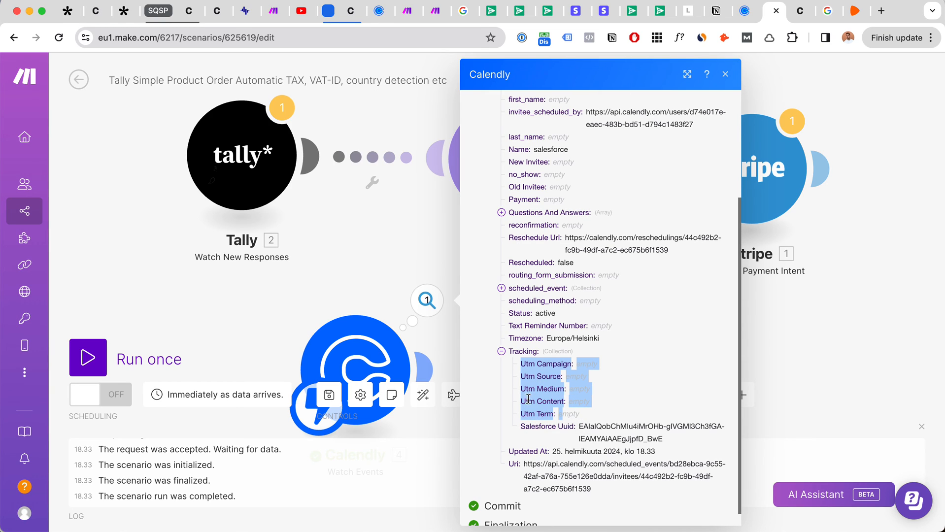
left_click(527, 399)
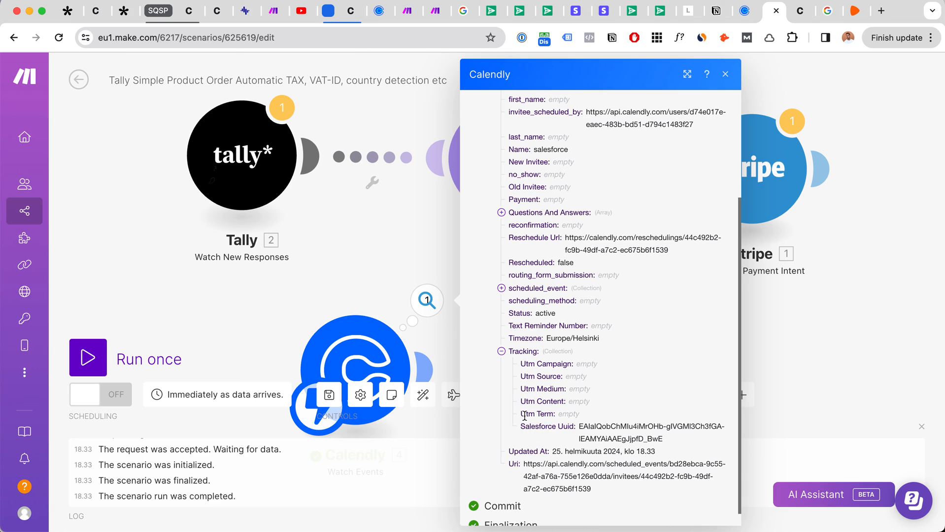
double_click(544, 401)
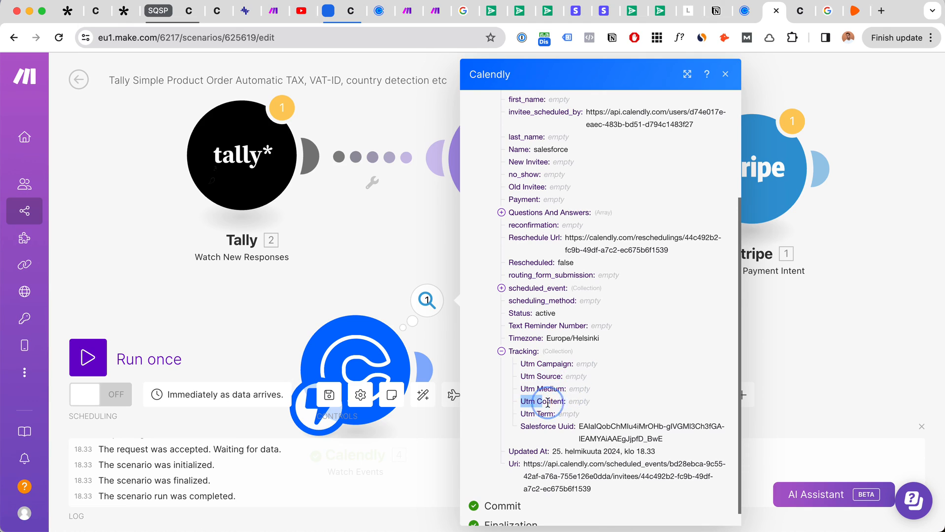
mouse_move(547, 413)
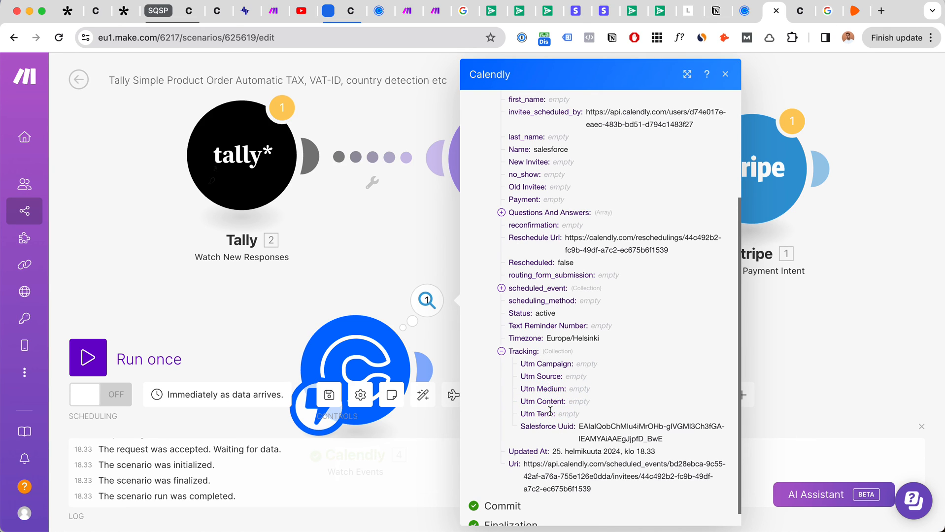
double_click(547, 426)
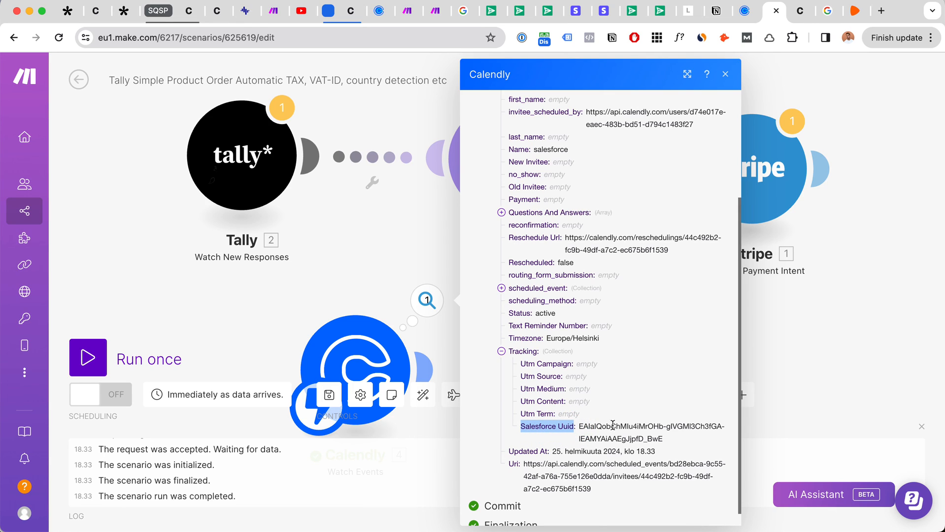
mouse_move(624, 420)
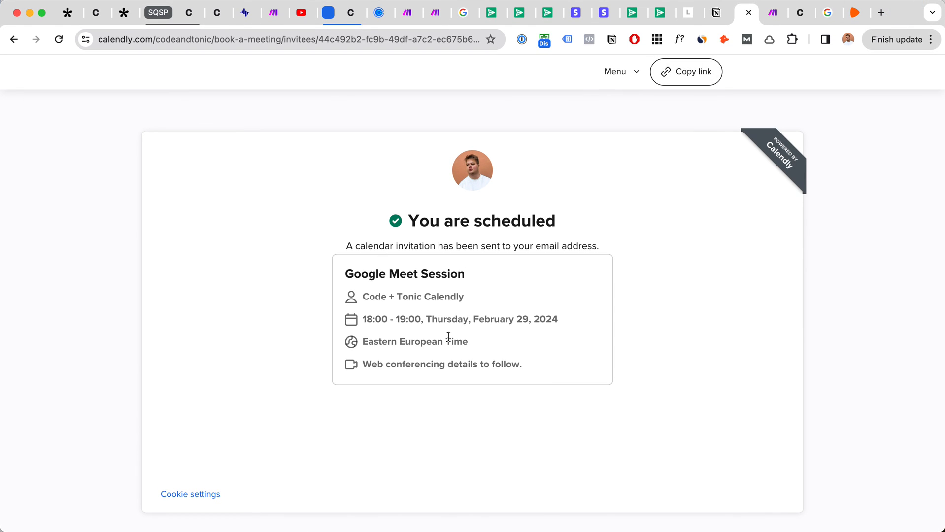
mouse_move(464, 332)
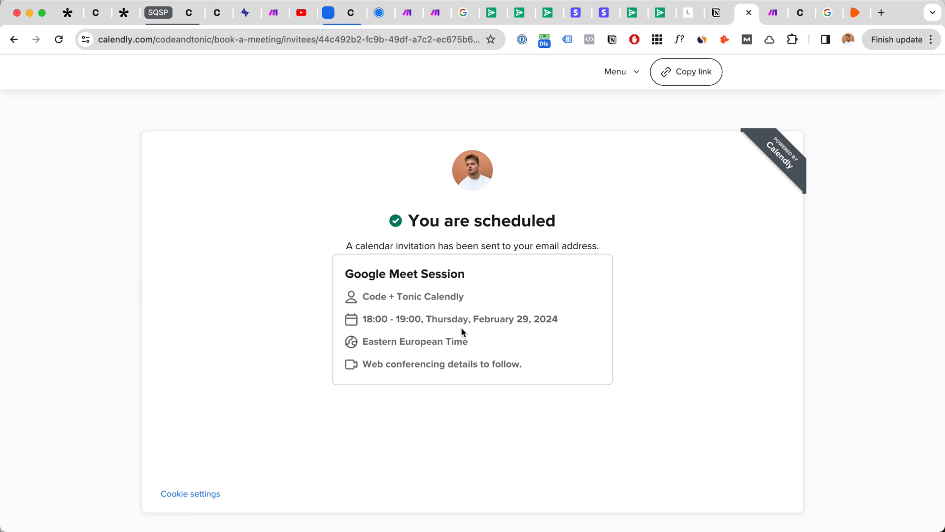